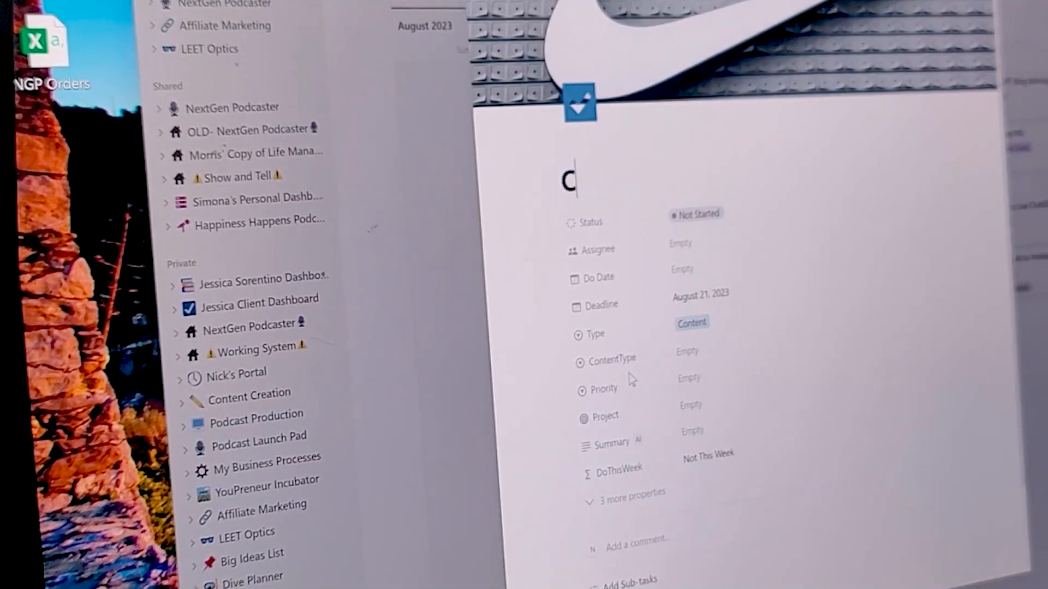
- Name the new Notion task 'Create Content for Shorts'
type("Create Content for Shorts")
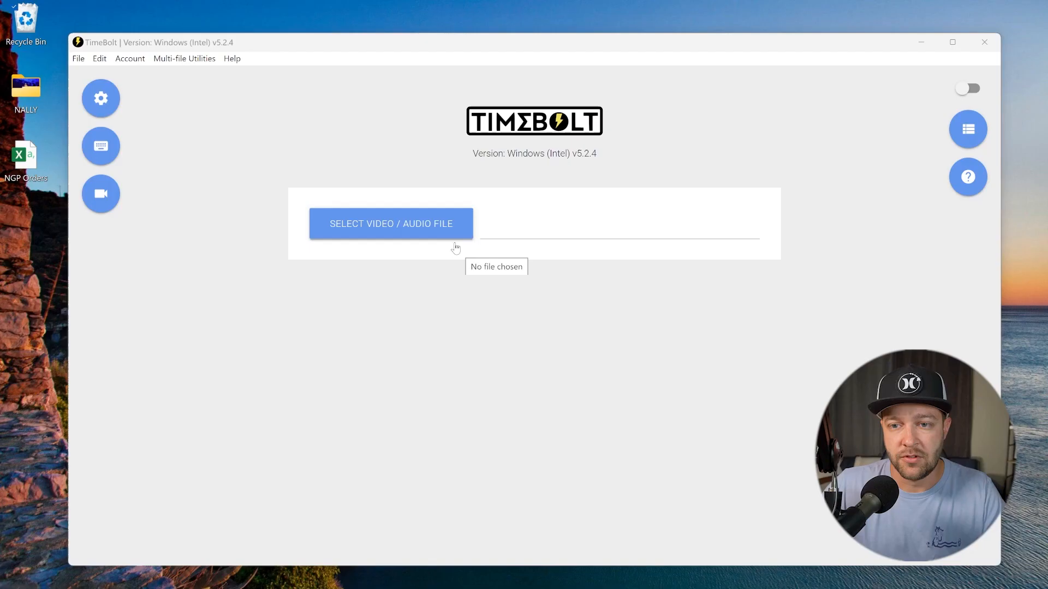
mouse_move(348, 119)
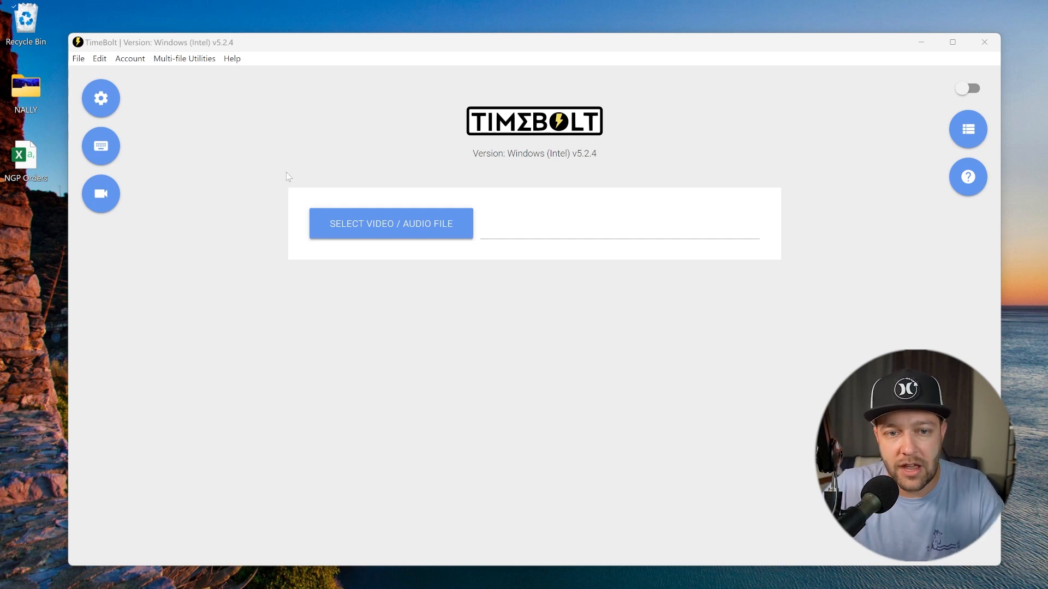
- In Settings, enable Audio Normalization, Noise Reduction and Volume Increase under Audio Pre-processing
left_click(101, 98)
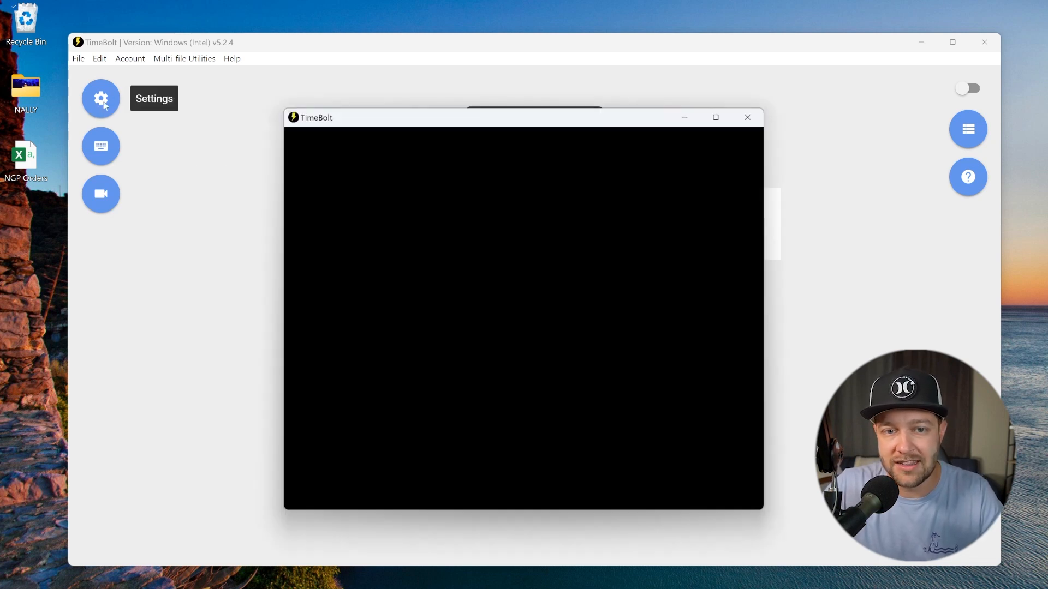
left_click(100, 98)
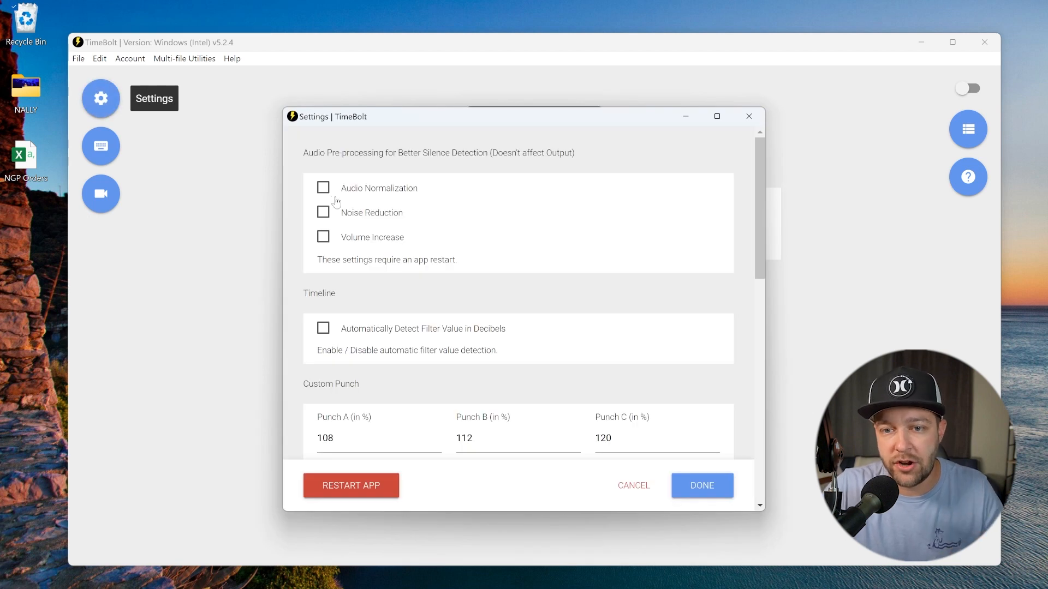
left_click(323, 188)
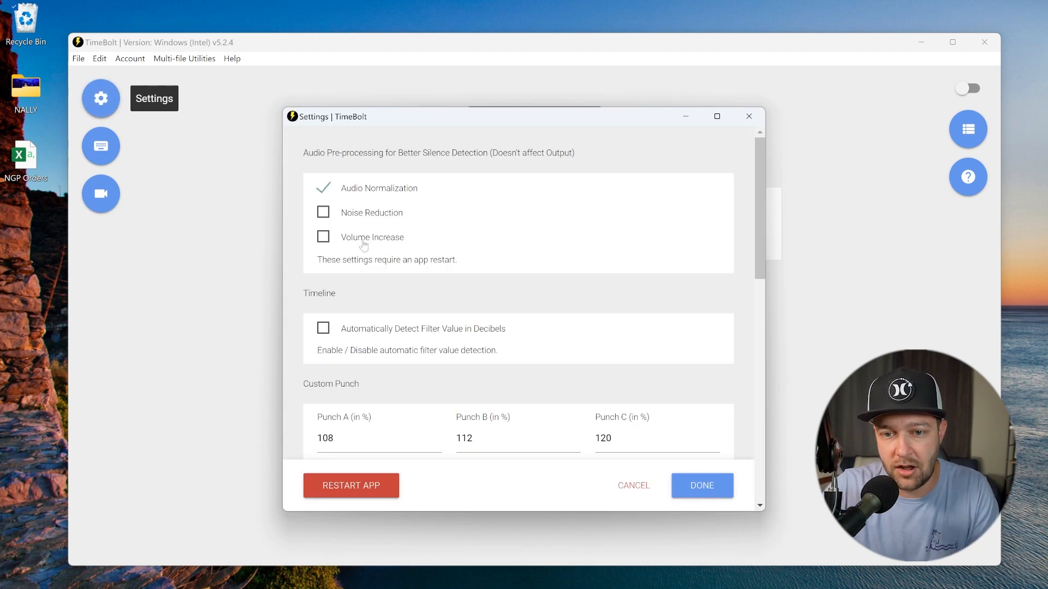
left_click(323, 213)
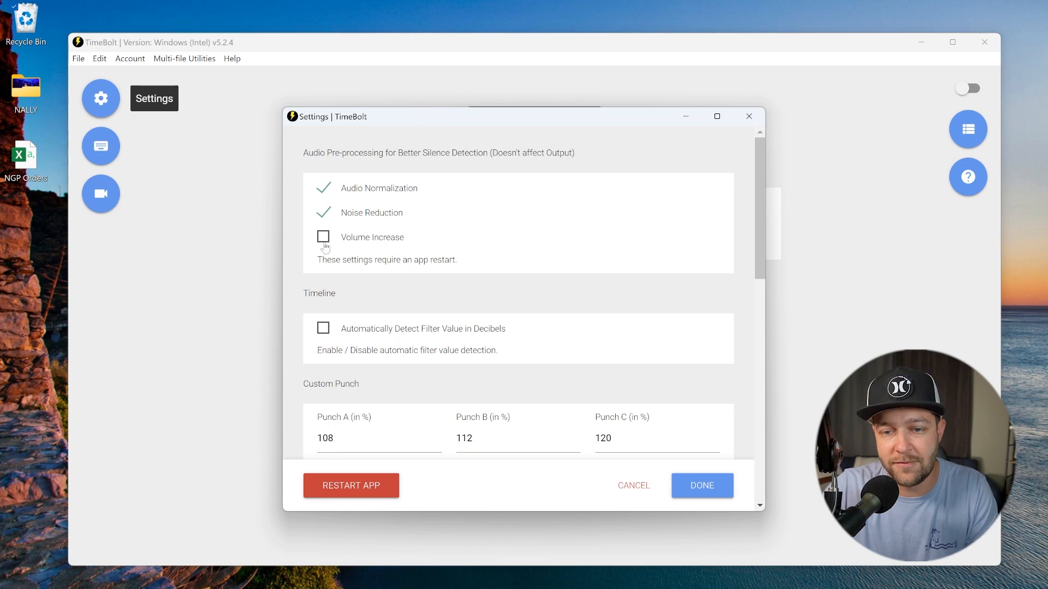
left_click(323, 237)
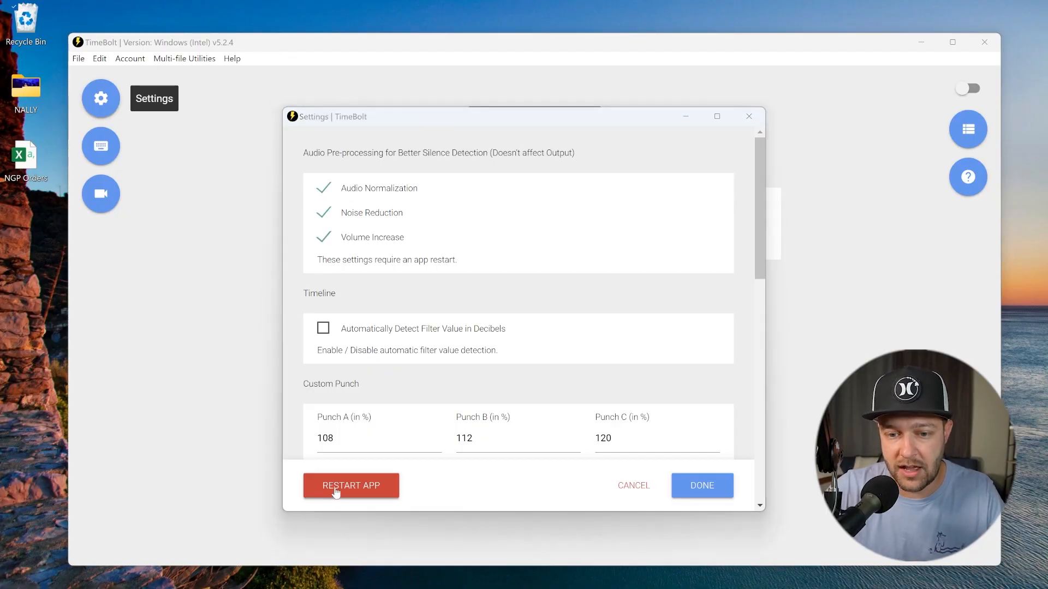
- Restart the app, load the recording and set the preview playback rate to 1.5x
left_click(351, 485)
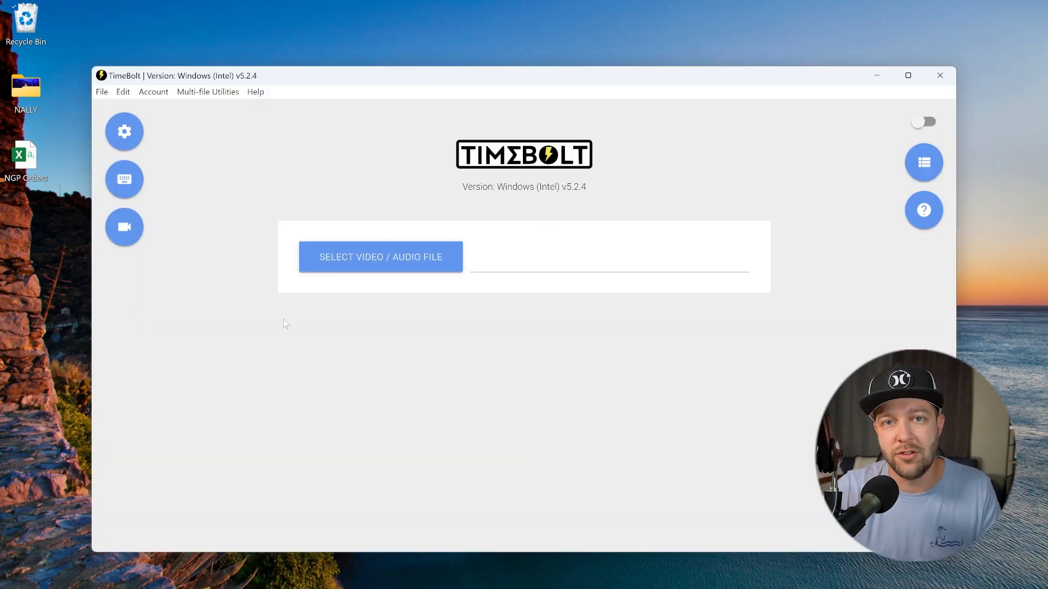
mouse_move(153, 160)
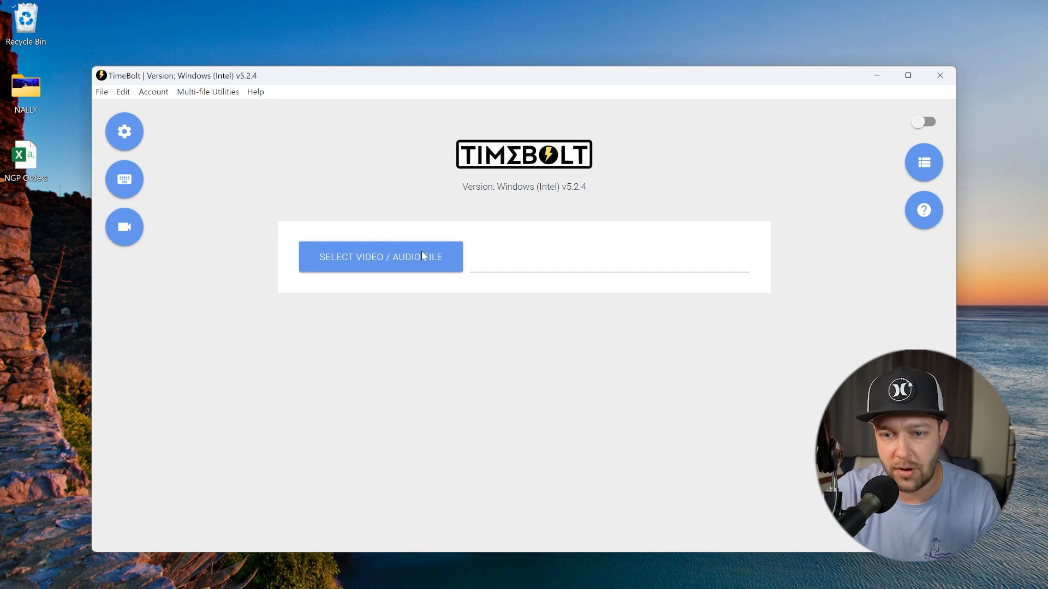
left_click(380, 256)
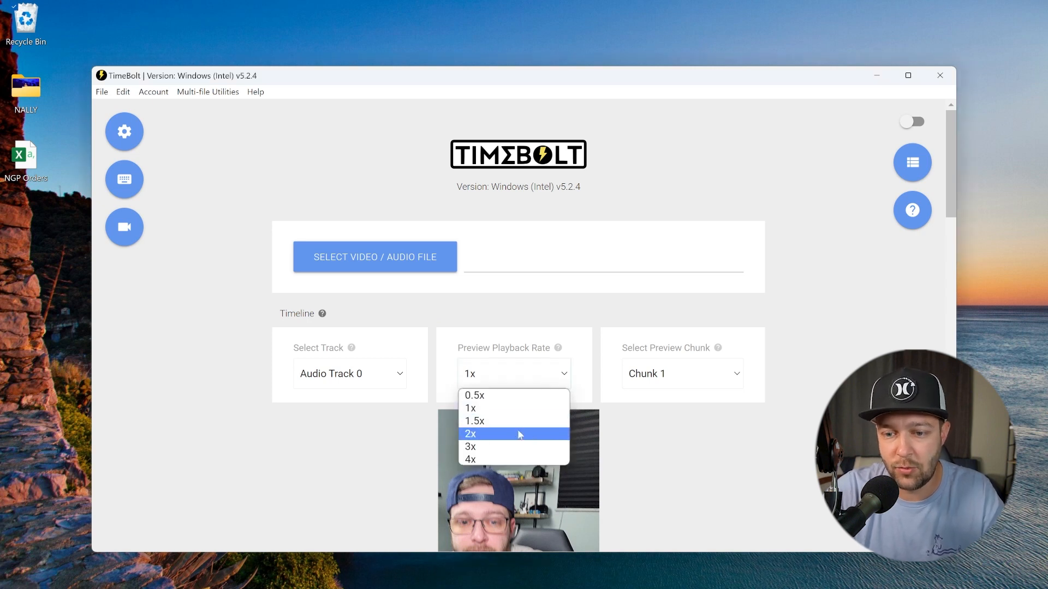
left_click(474, 421)
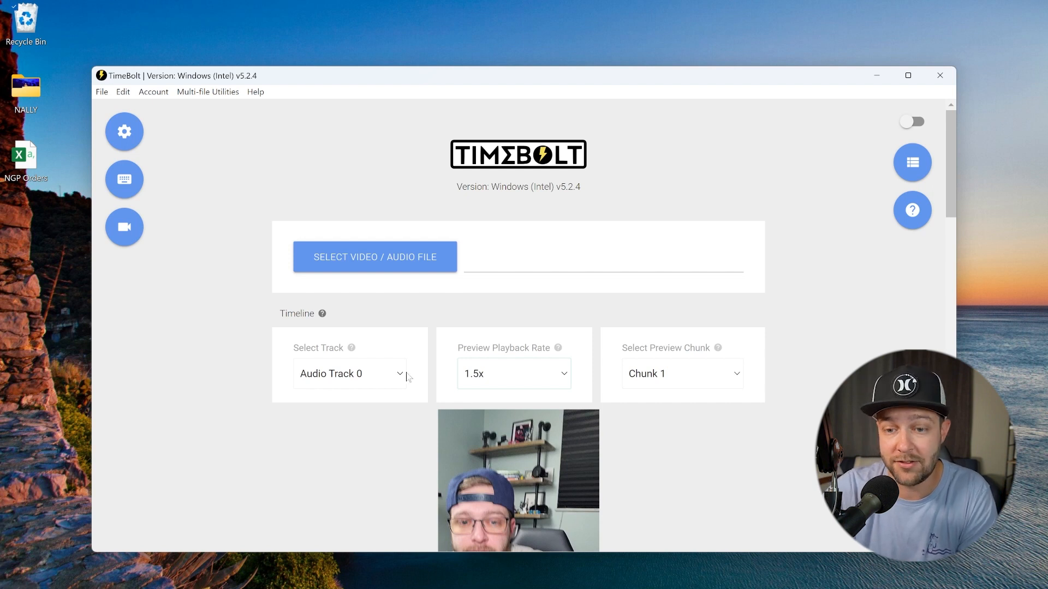
left_click(375, 256)
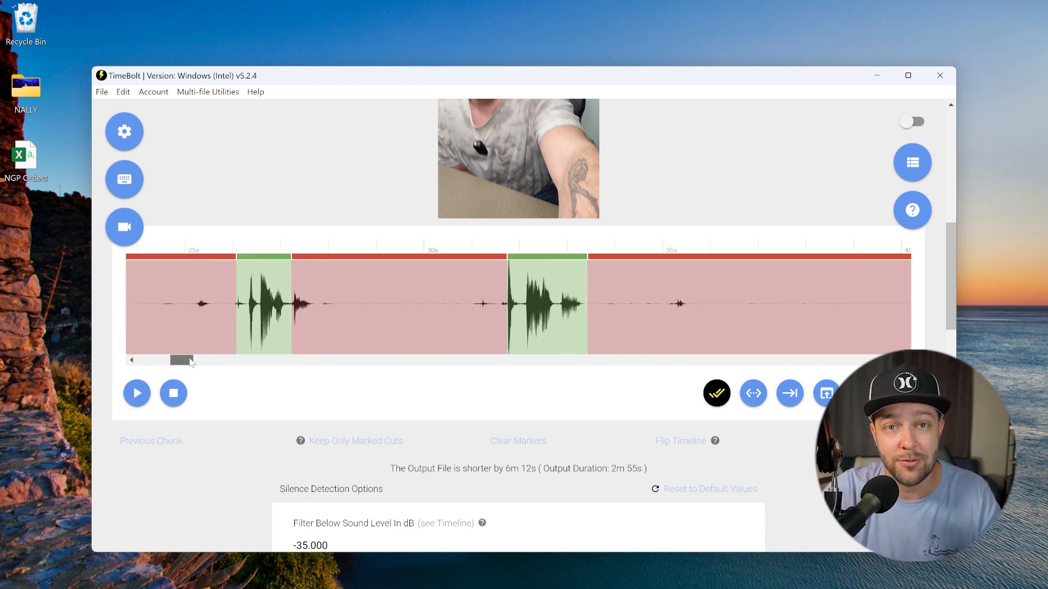
scroll("down", 3)
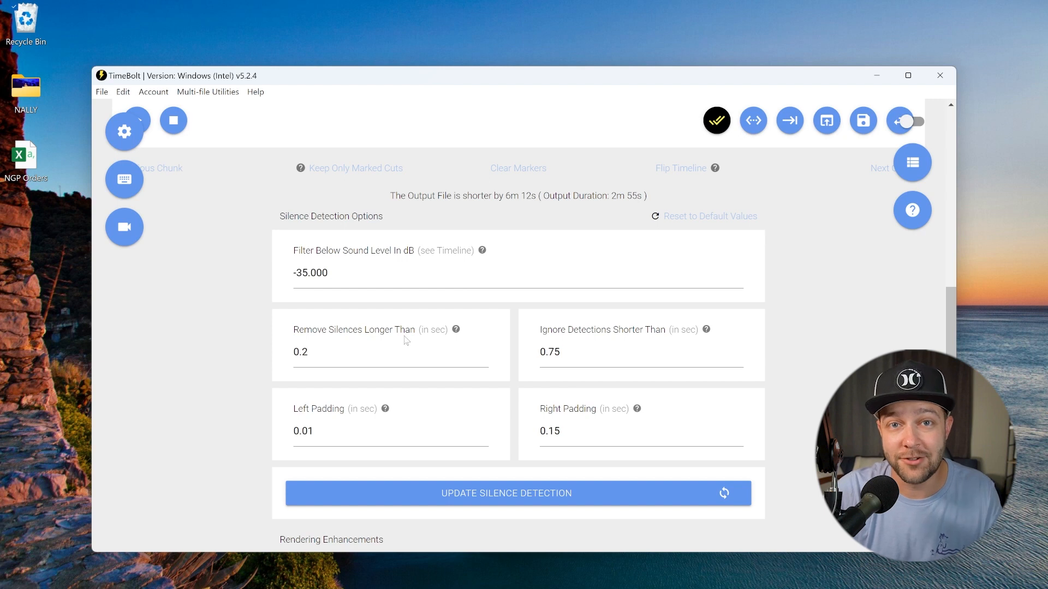
scroll("up", 3)
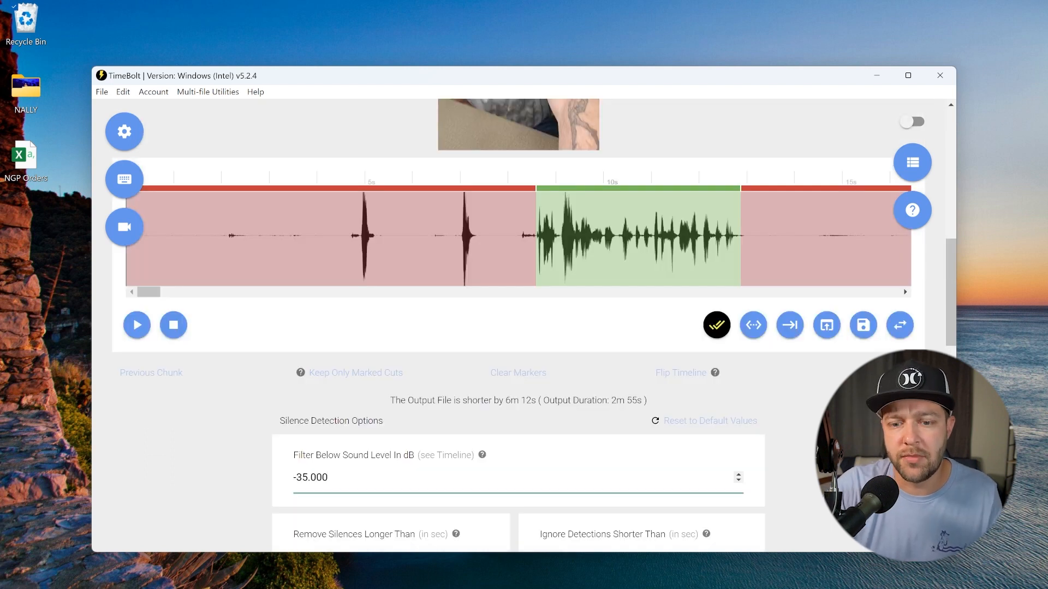
triple_click(310, 477)
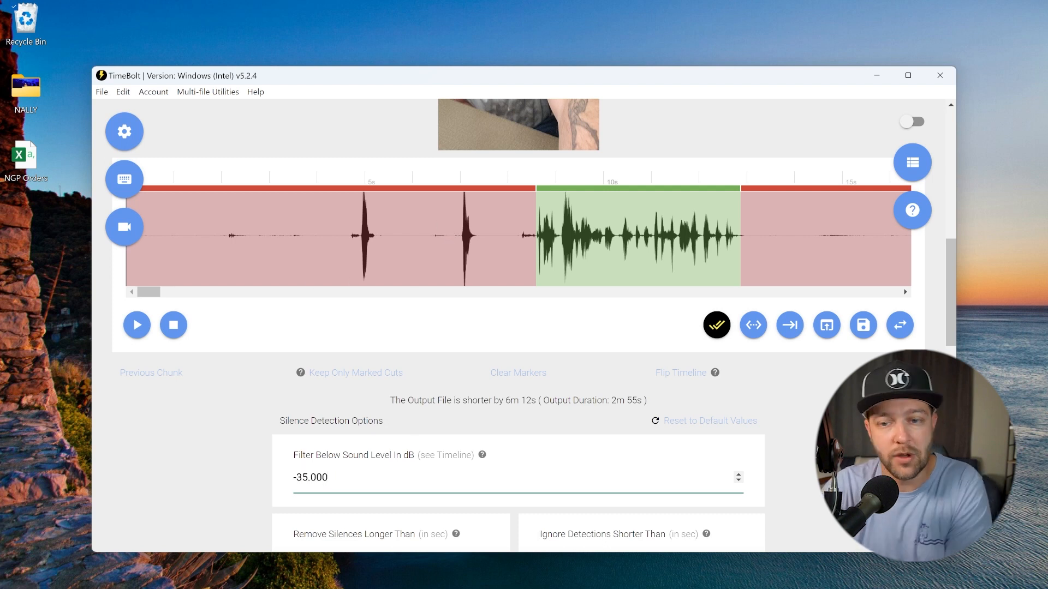
mouse_move(523, 250)
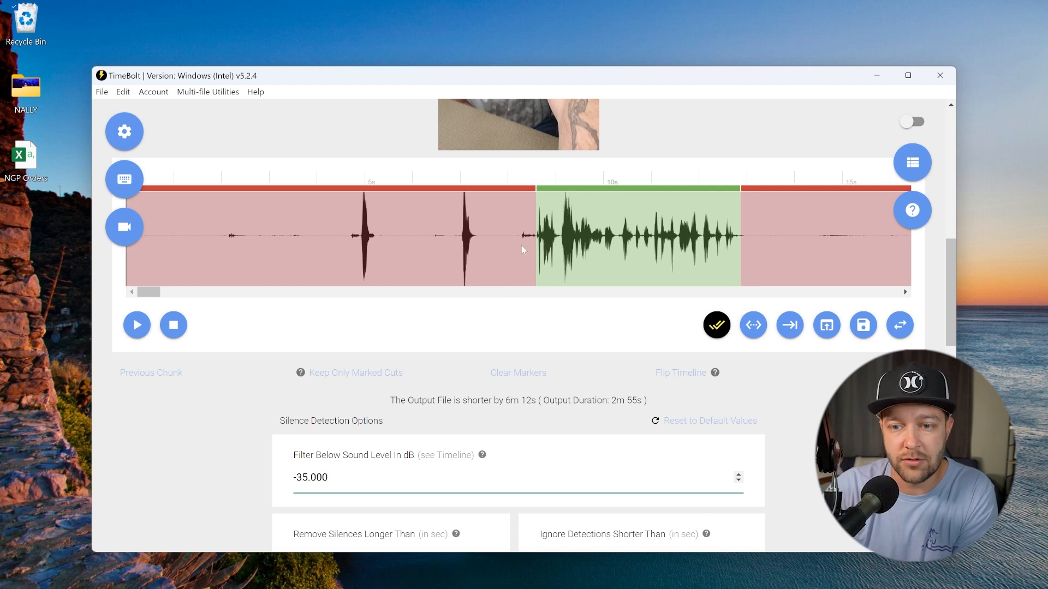
mouse_move(498, 243)
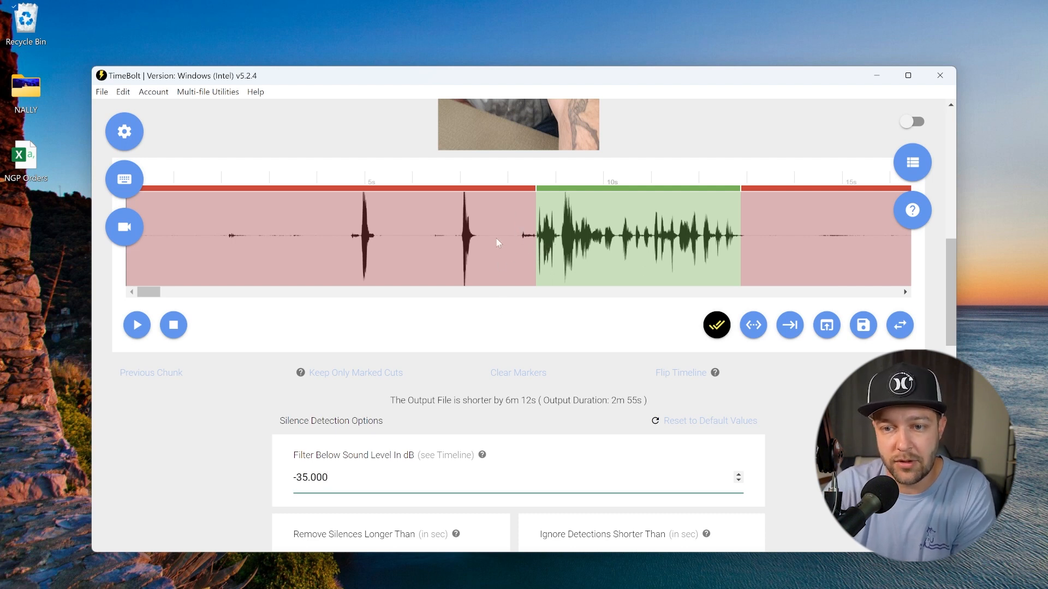
mouse_move(438, 310)
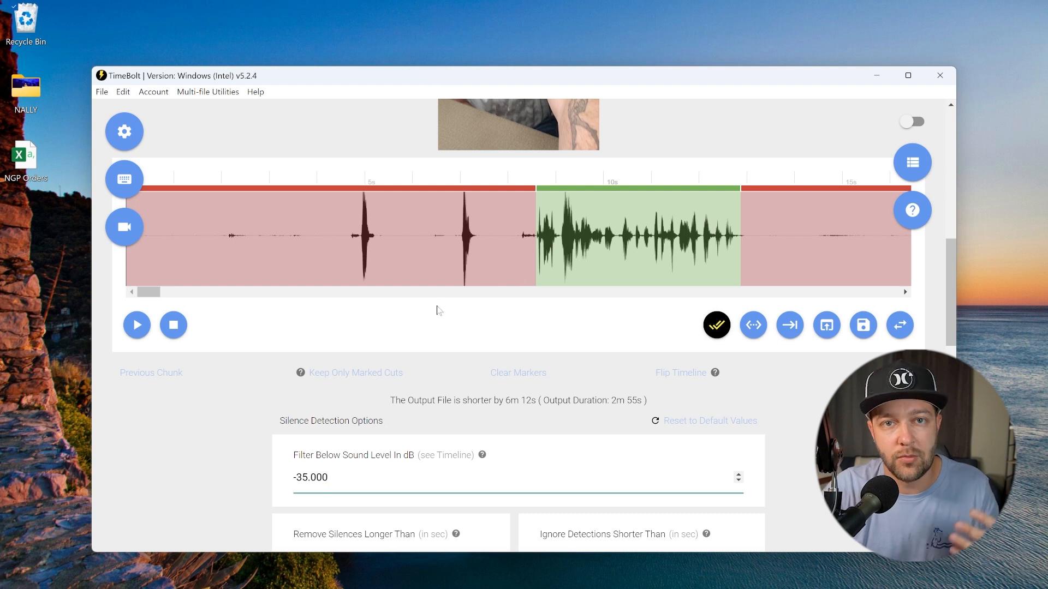
scroll("down", 3)
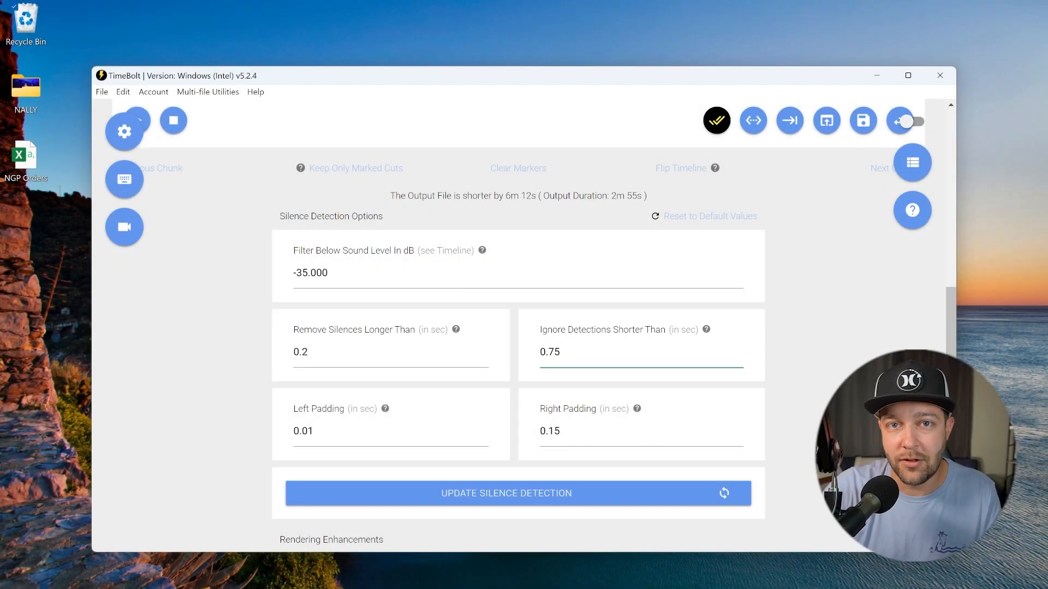
left_click(561, 353)
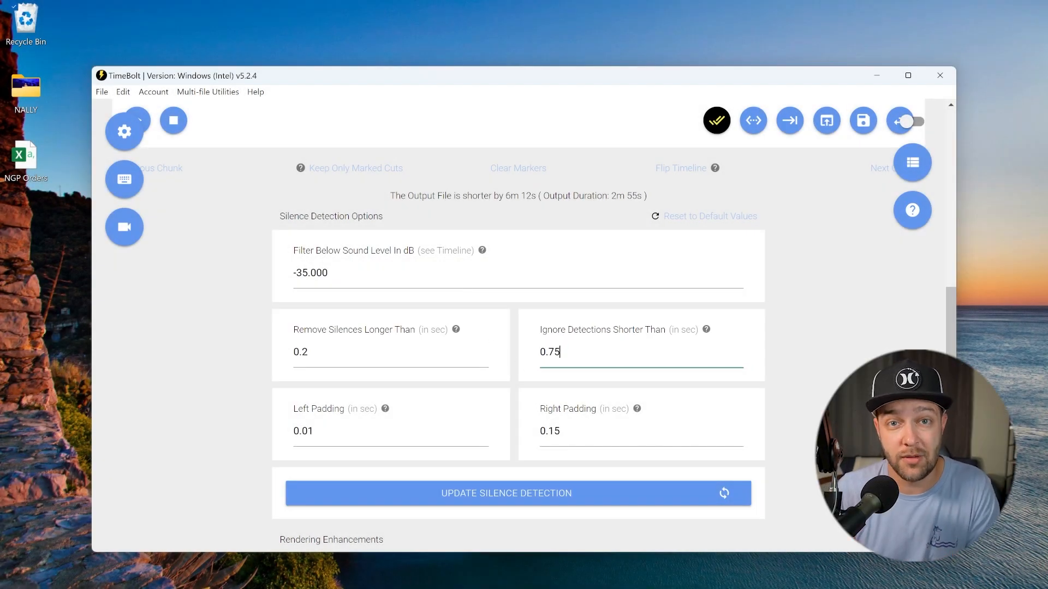
scroll("down", 3)
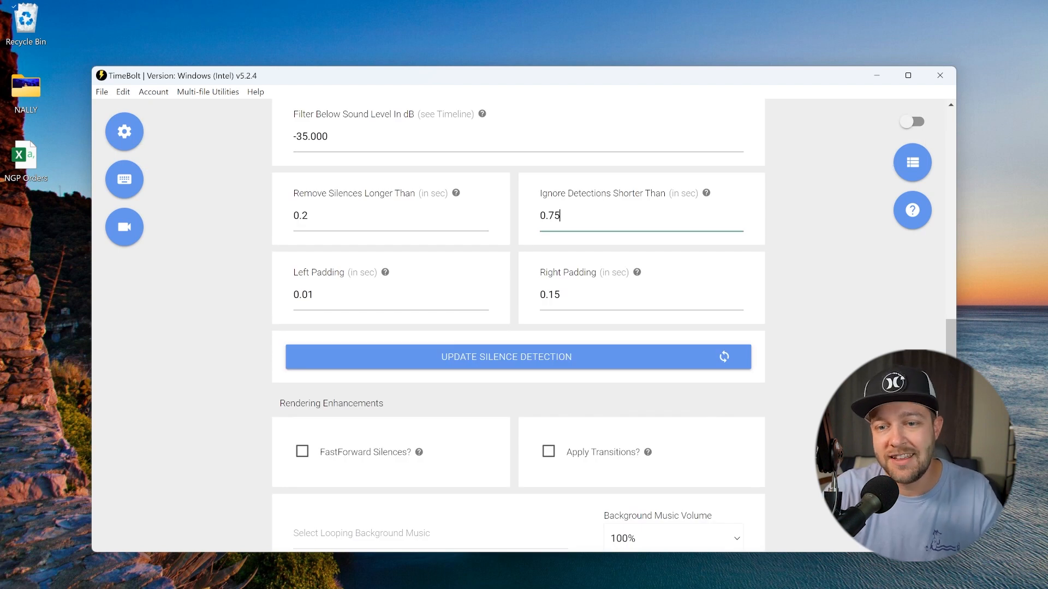
left_click(506, 356)
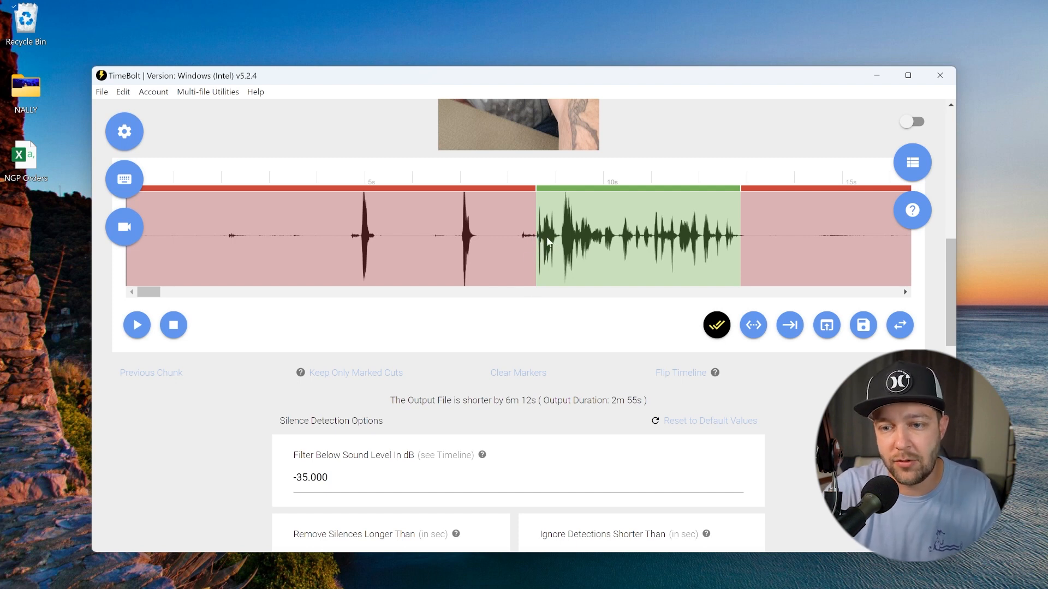
mouse_move(743, 247)
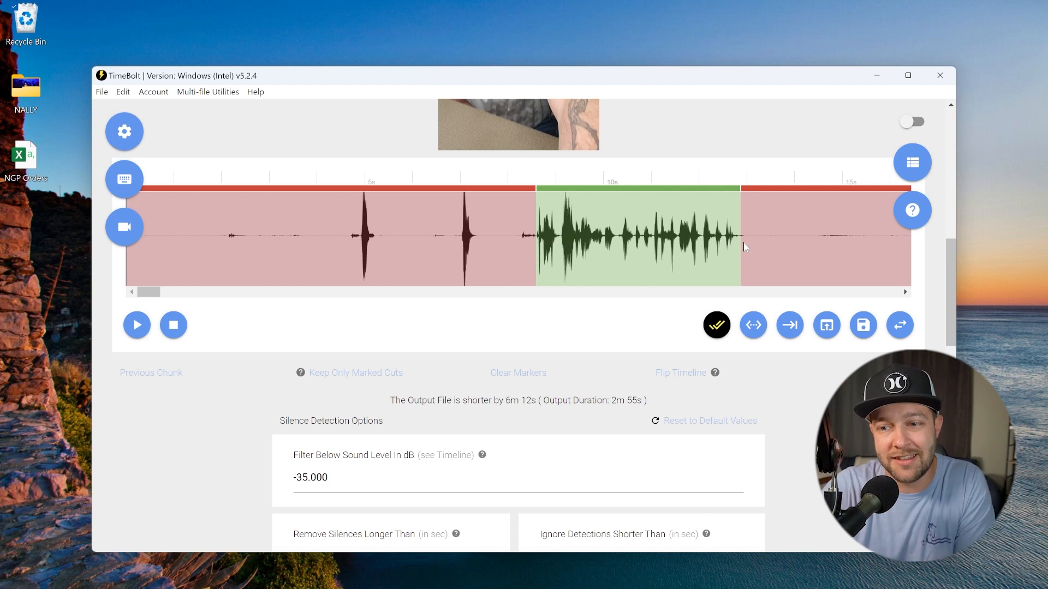
scroll("down", 3)
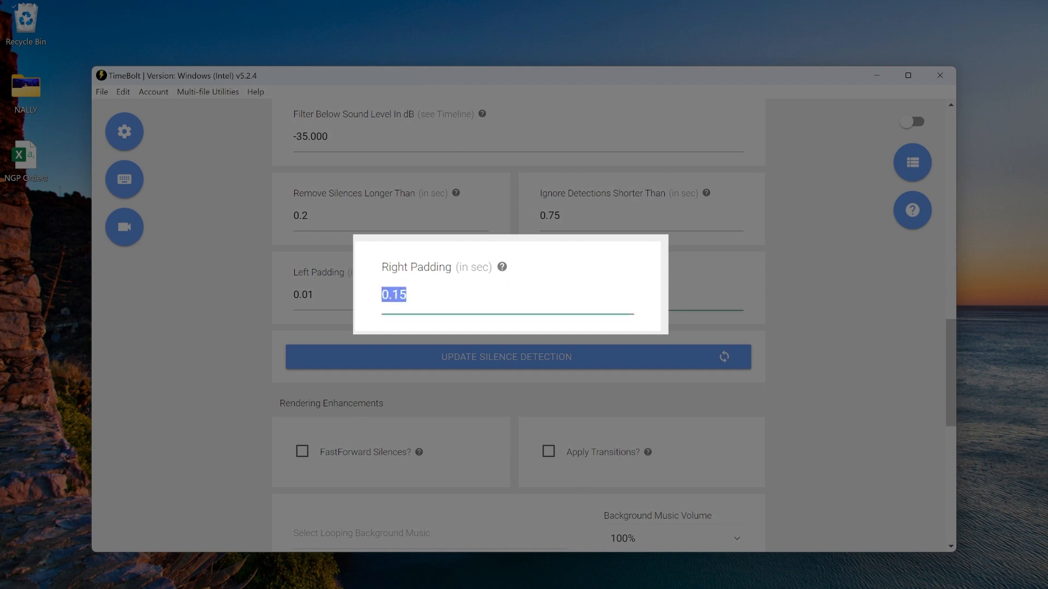
left_click(394, 295)
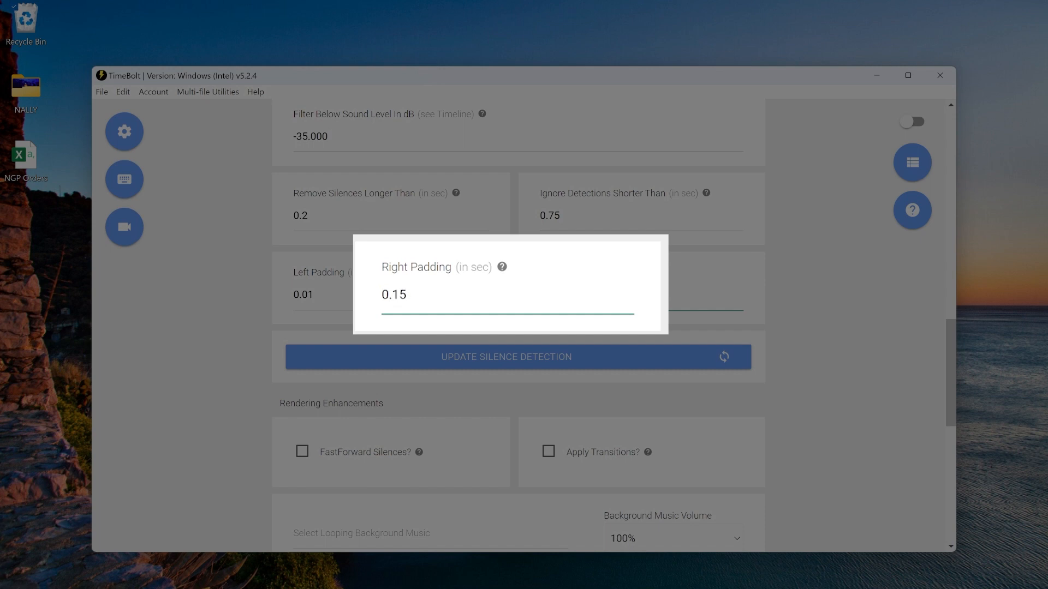
left_click(407, 295)
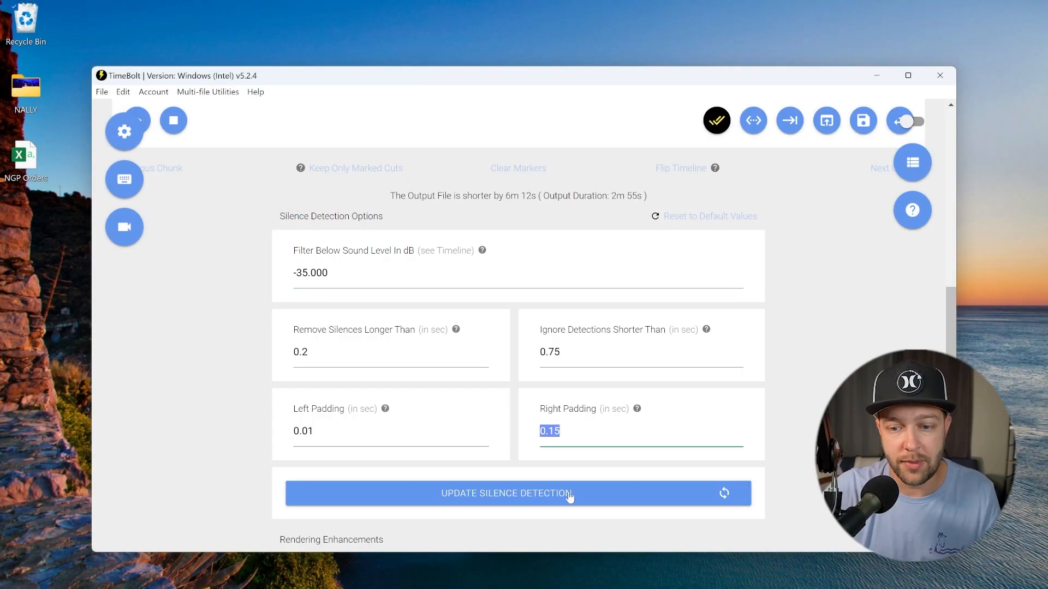
- Update silence detection, then launch Umcheck, which requests an audio transcription
left_click(517, 493)
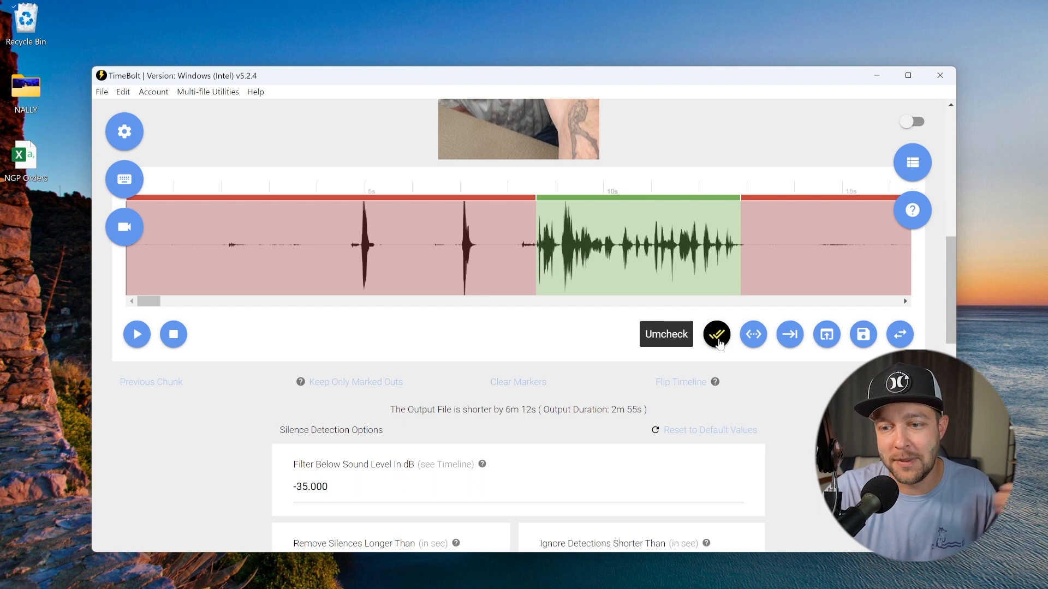
mouse_move(716, 340)
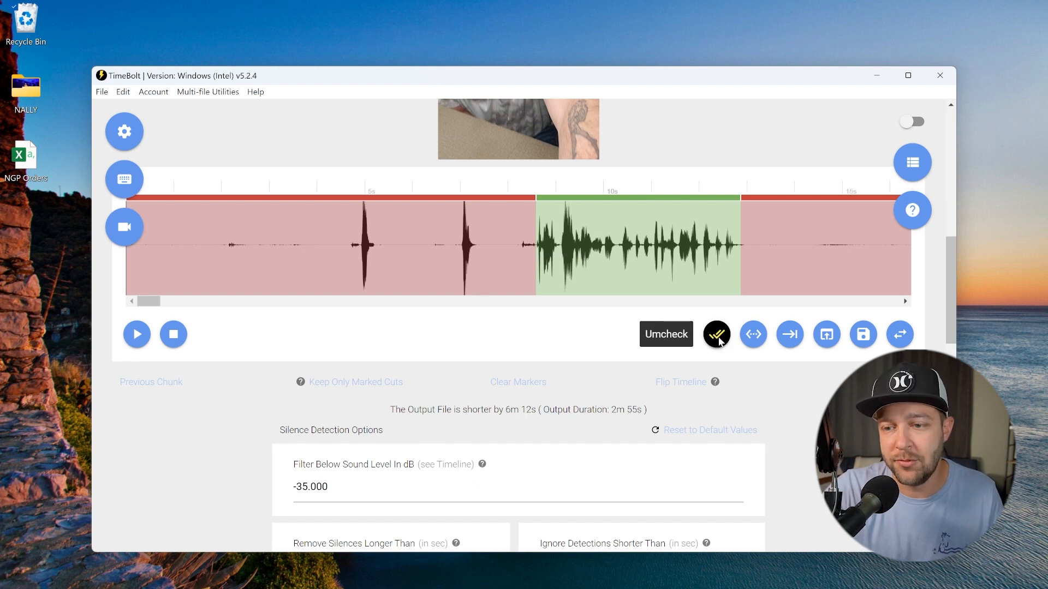
left_click(716, 334)
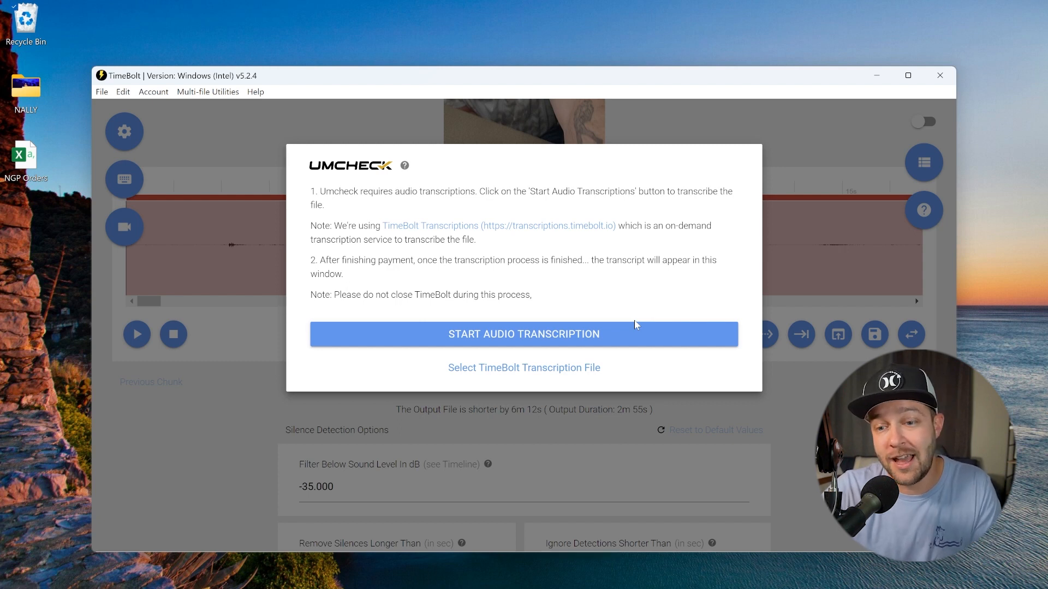
- Transcribe the audio, review the filler list, then split the timeline and turn off the filler words
left_click(523, 334)
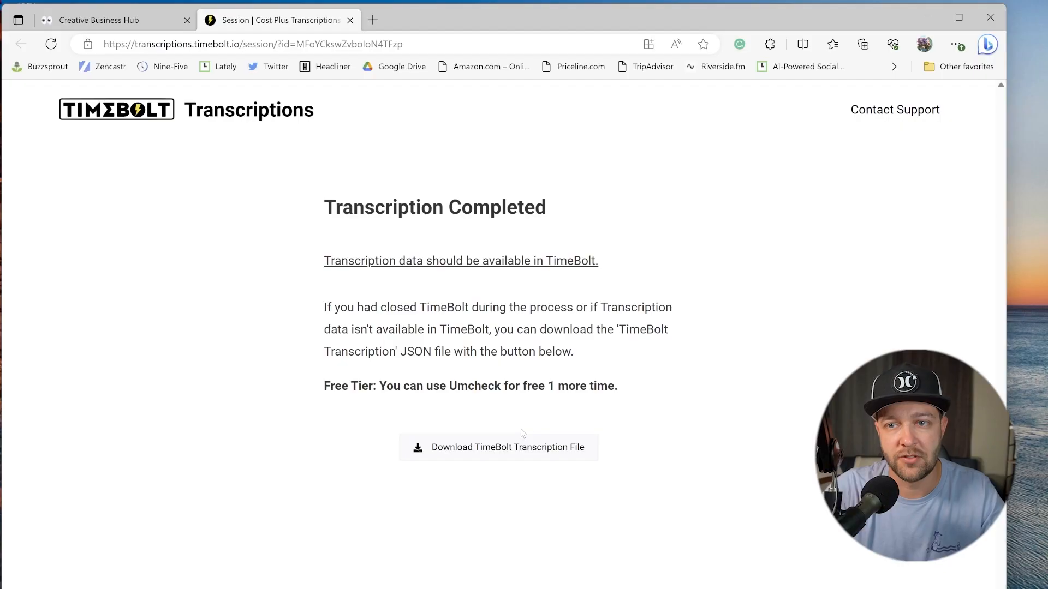
mouse_move(519, 456)
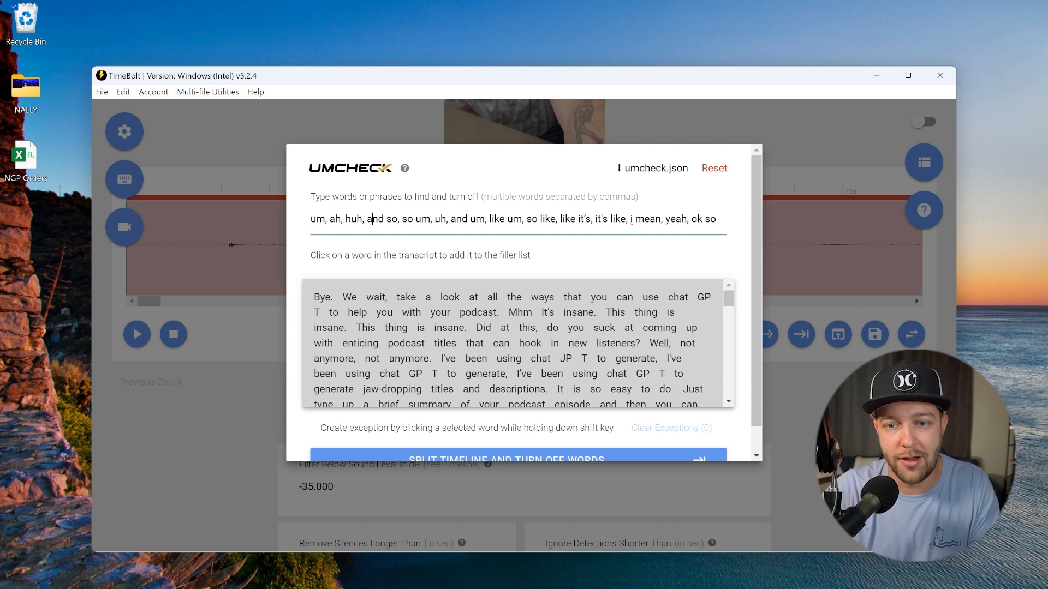
left_click(542, 358)
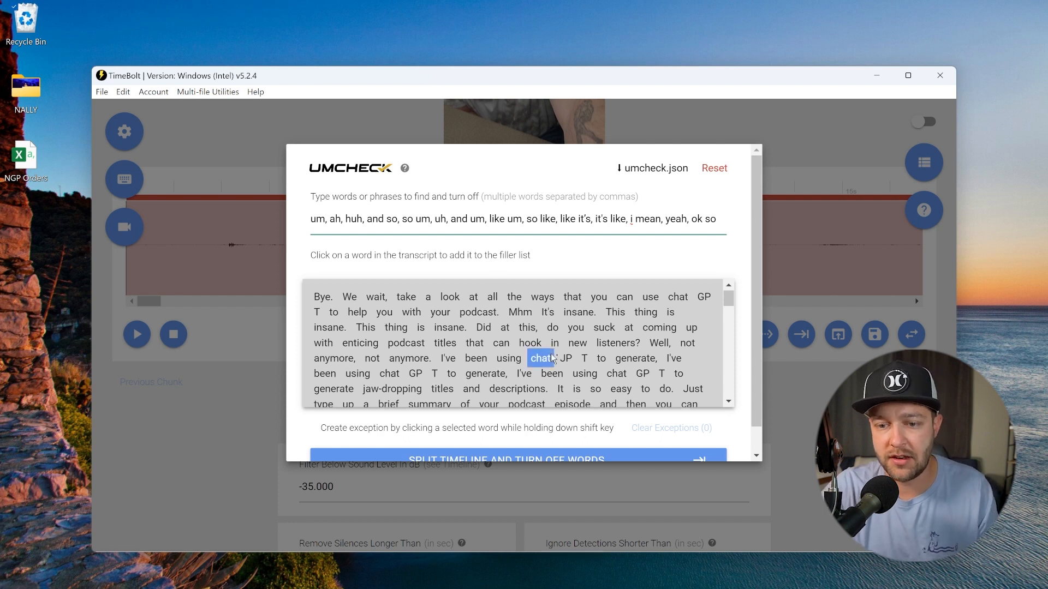
scroll("down", 3)
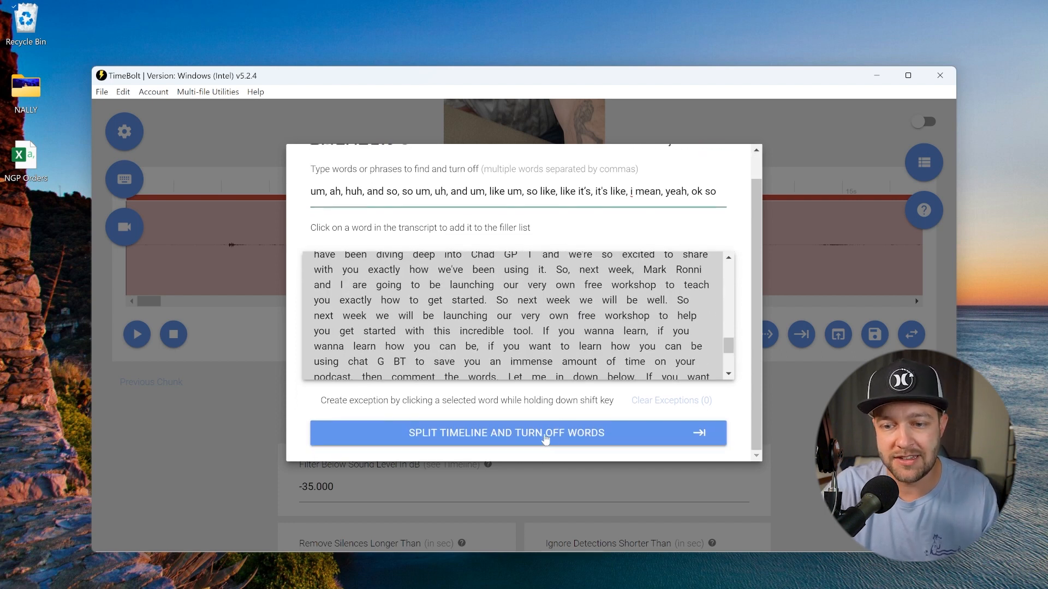
left_click(518, 432)
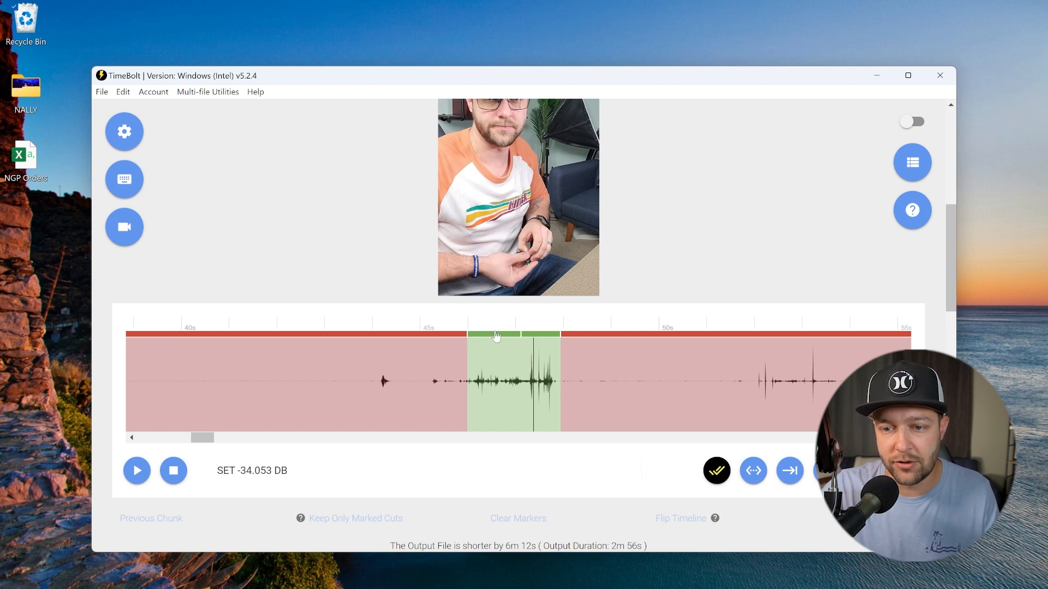
mouse_move(487, 340)
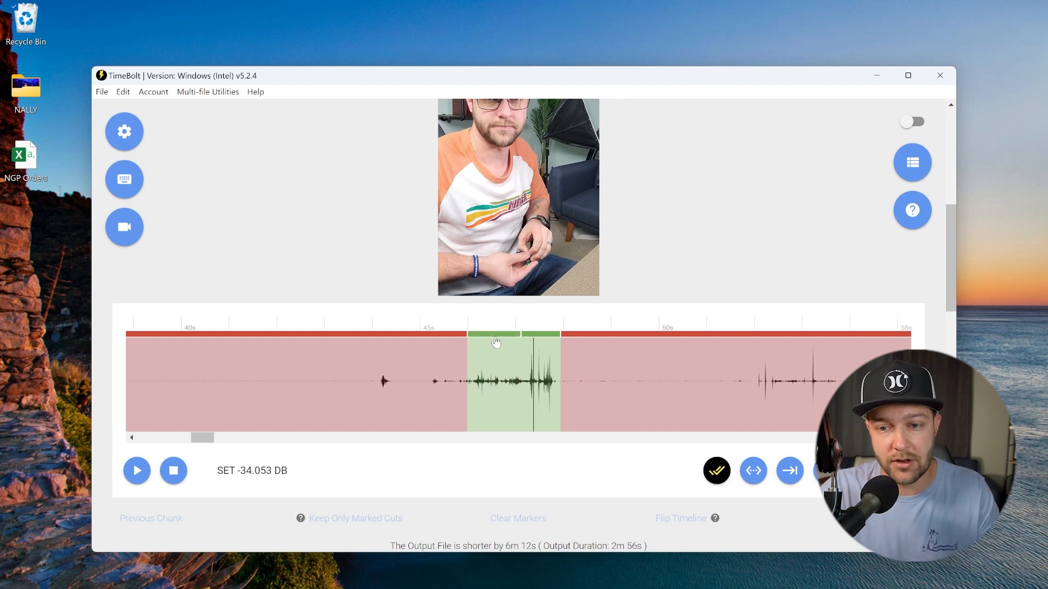
- Toggle off two short kept clips and play back the timeline to check the cuts
left_click(428, 341)
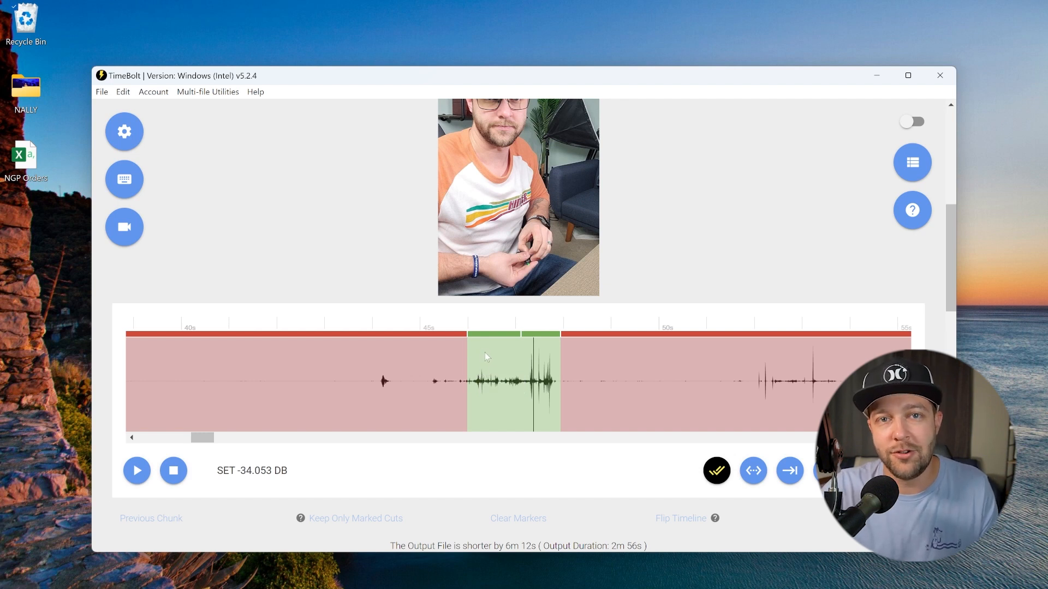
mouse_move(495, 357)
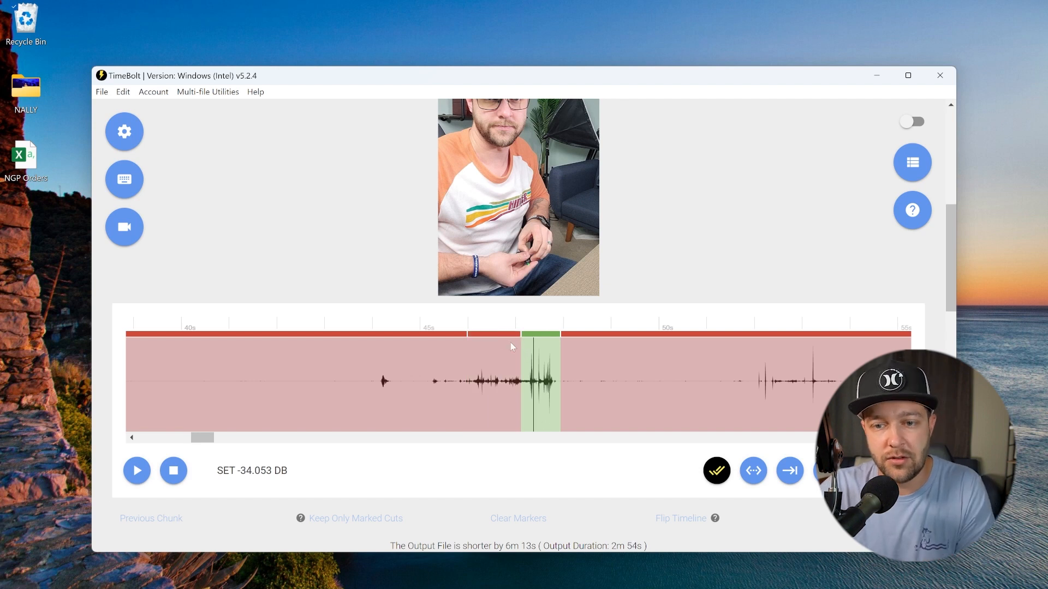
key("b")
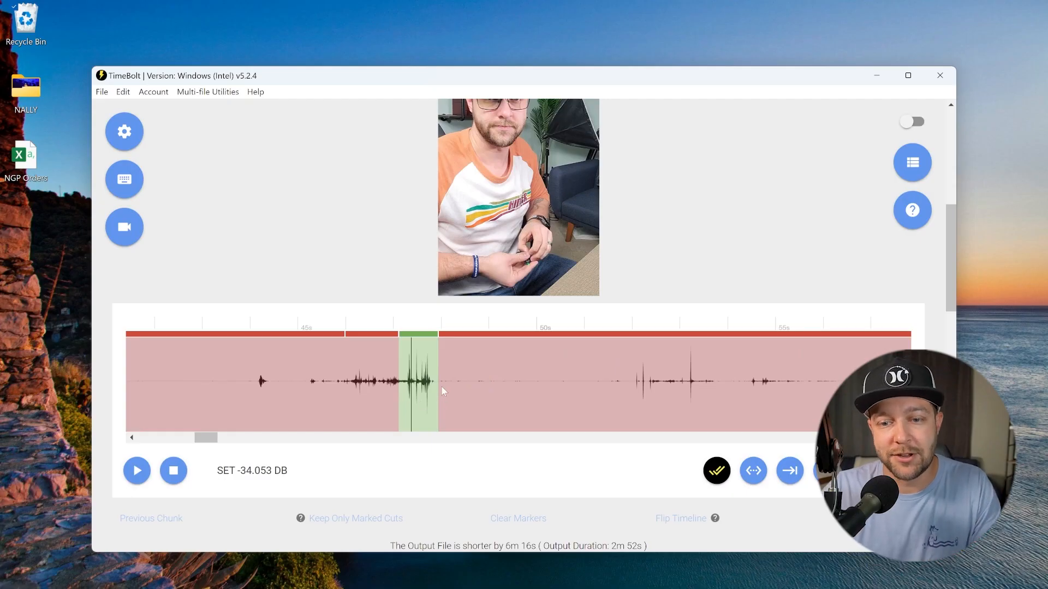
key("o")
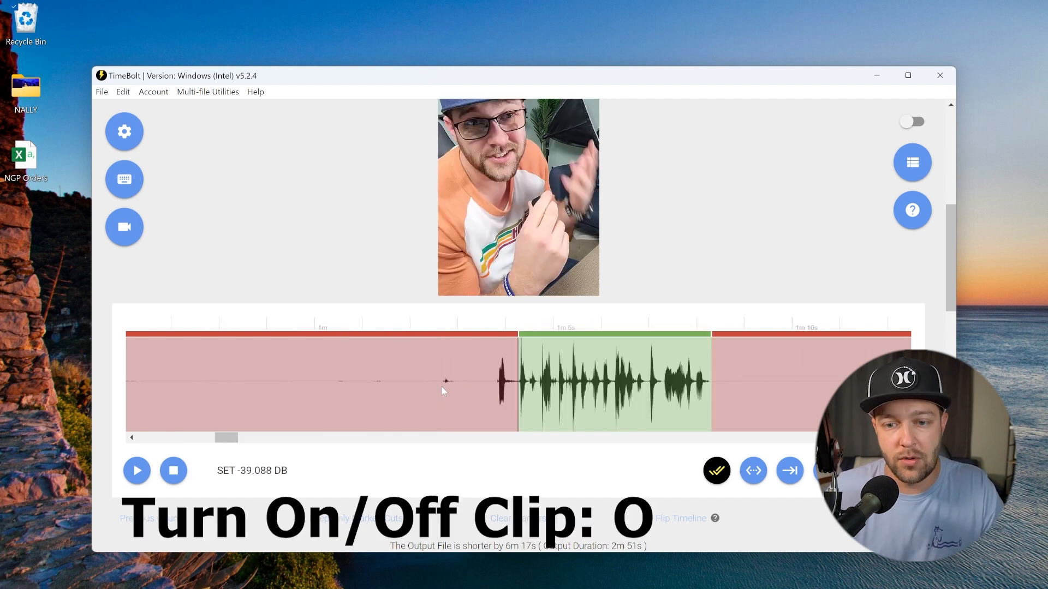
left_click(136, 470)
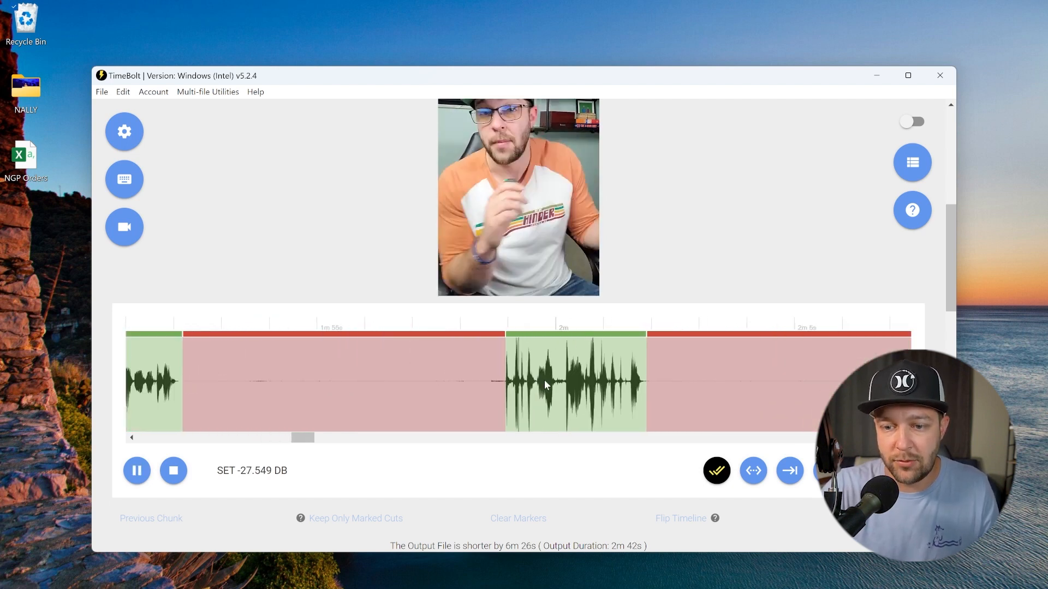
left_click(137, 470)
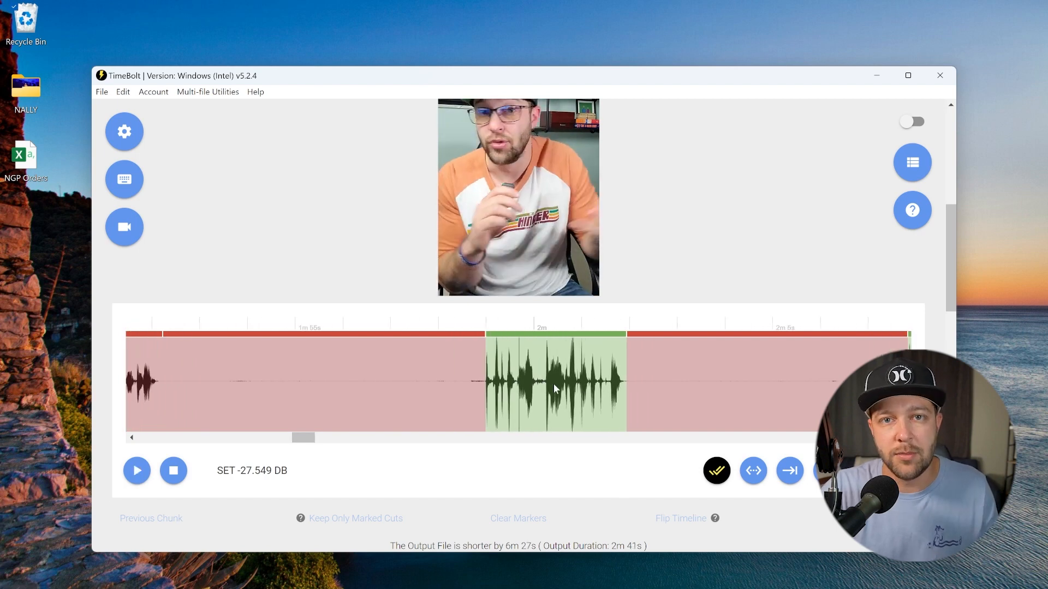
- Apply a centred Punch-in 20% to the clip at the two-minute mark
right_click(554, 387)
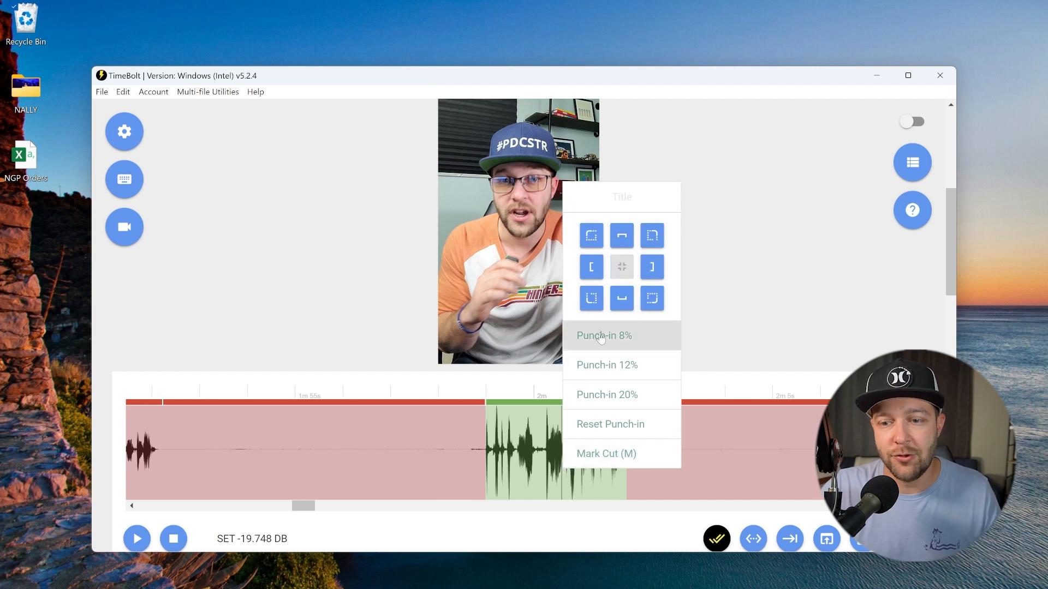
mouse_move(603, 394)
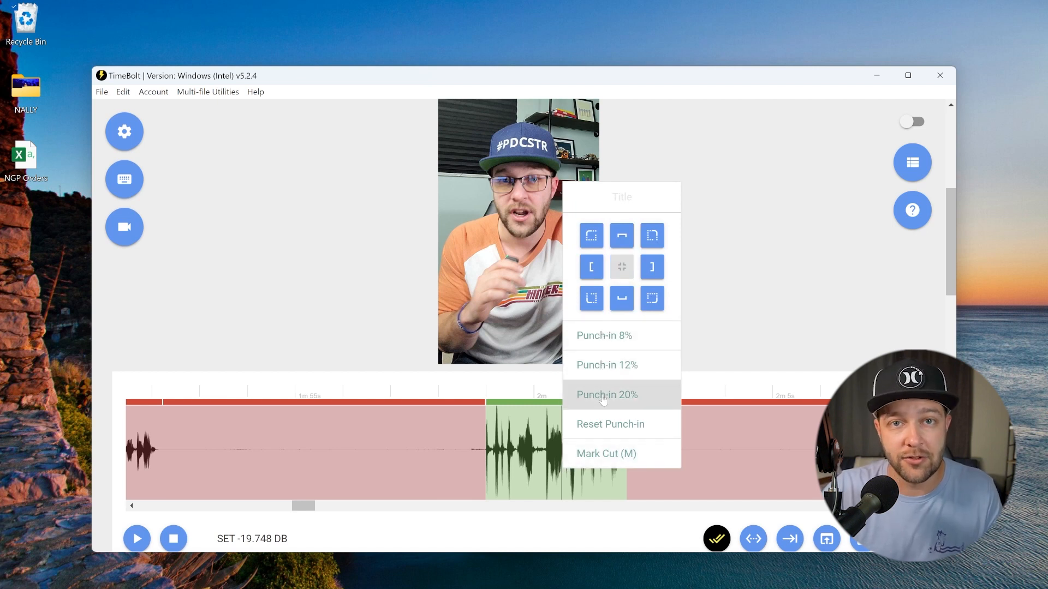
left_click(604, 395)
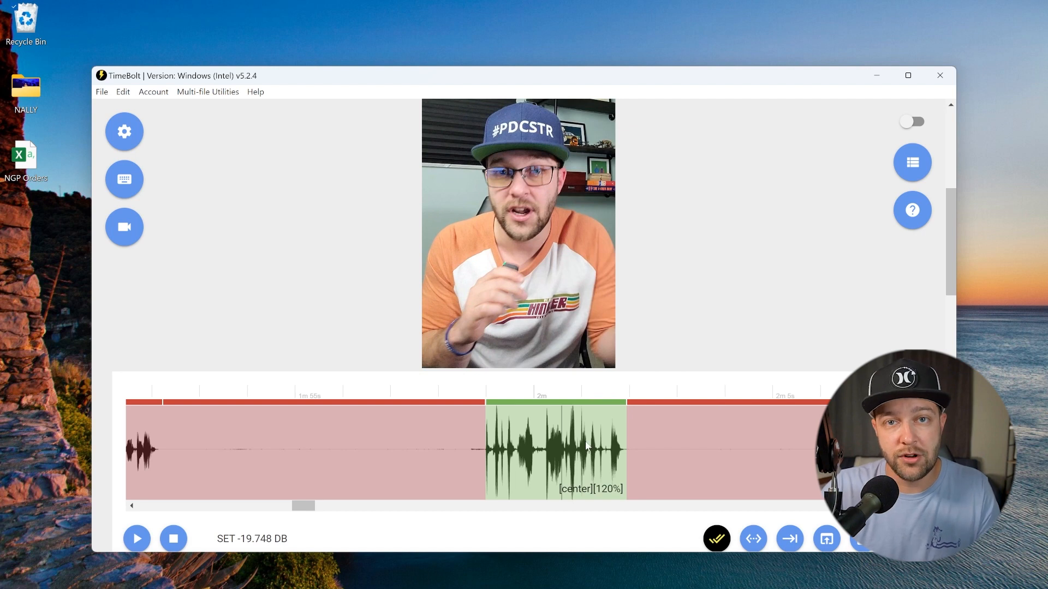
mouse_move(608, 460)
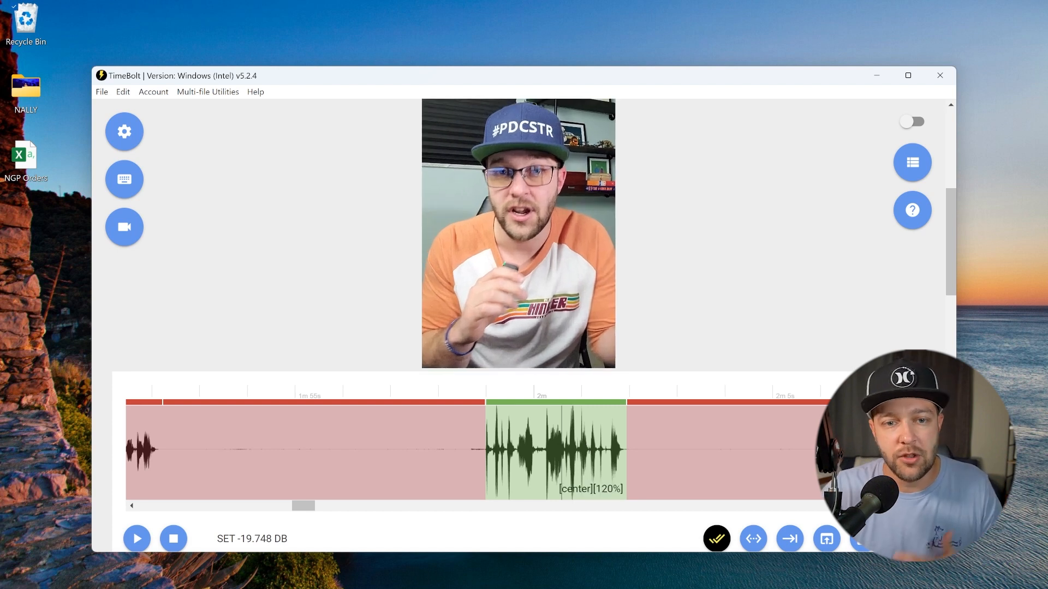
- Check the custom punch presets 108, 112 and 120 in Settings, then play the punched-in clips
left_click(124, 131)
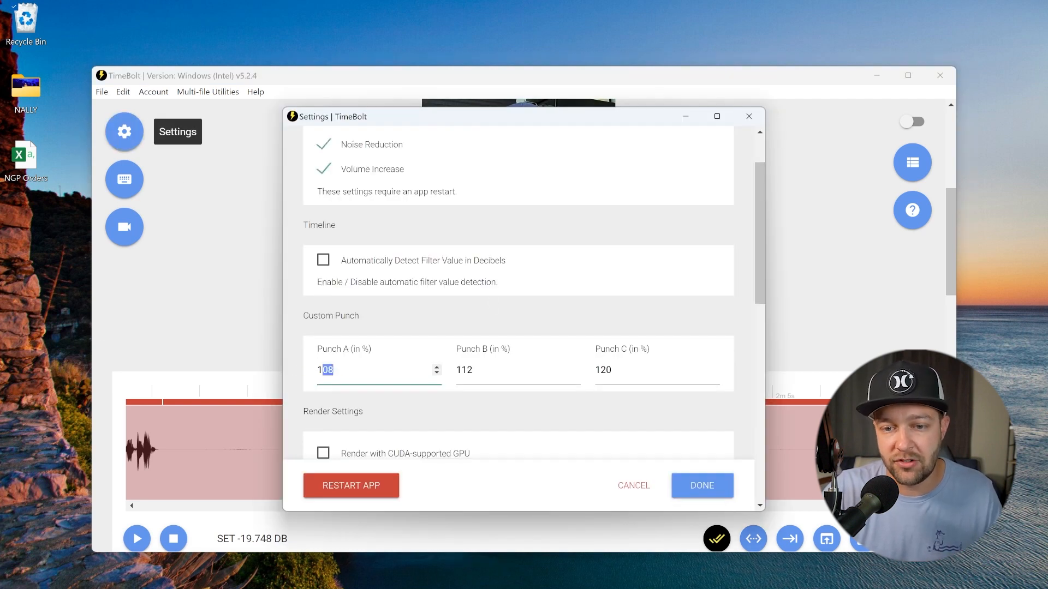
left_click(700, 484)
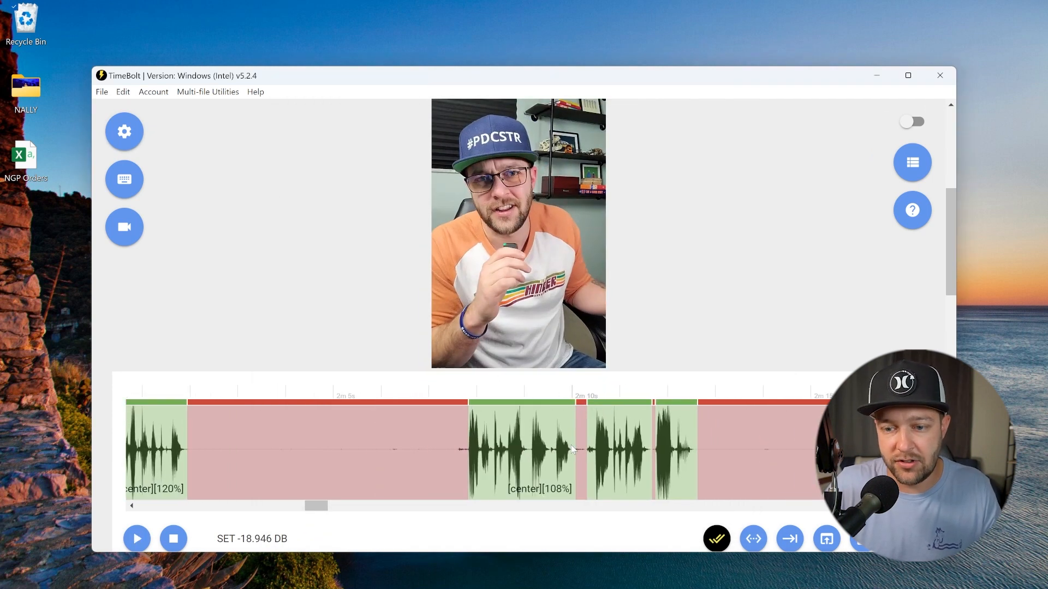
left_click(136, 538)
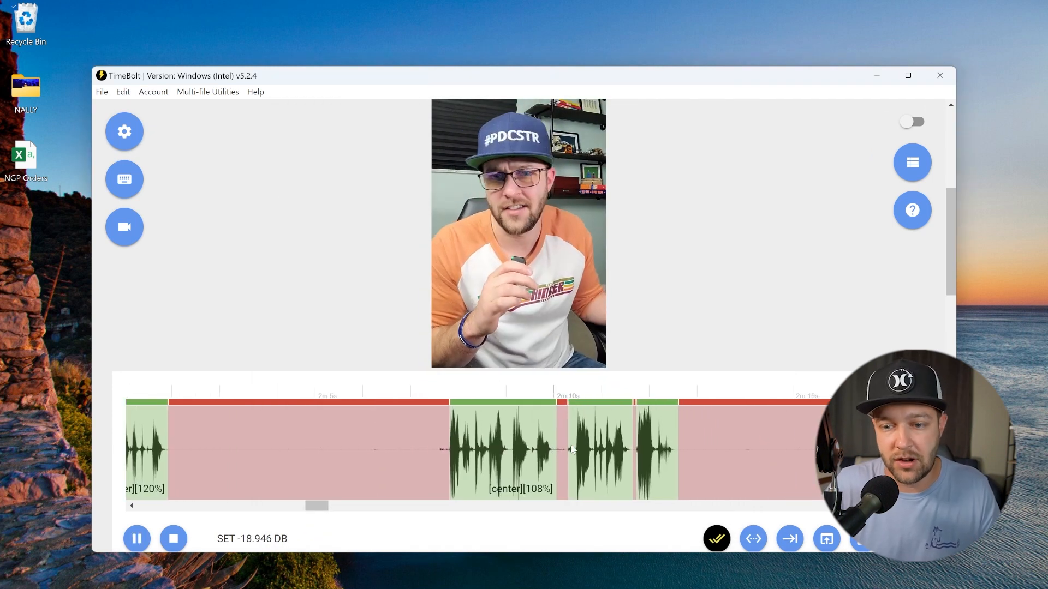
left_click(137, 538)
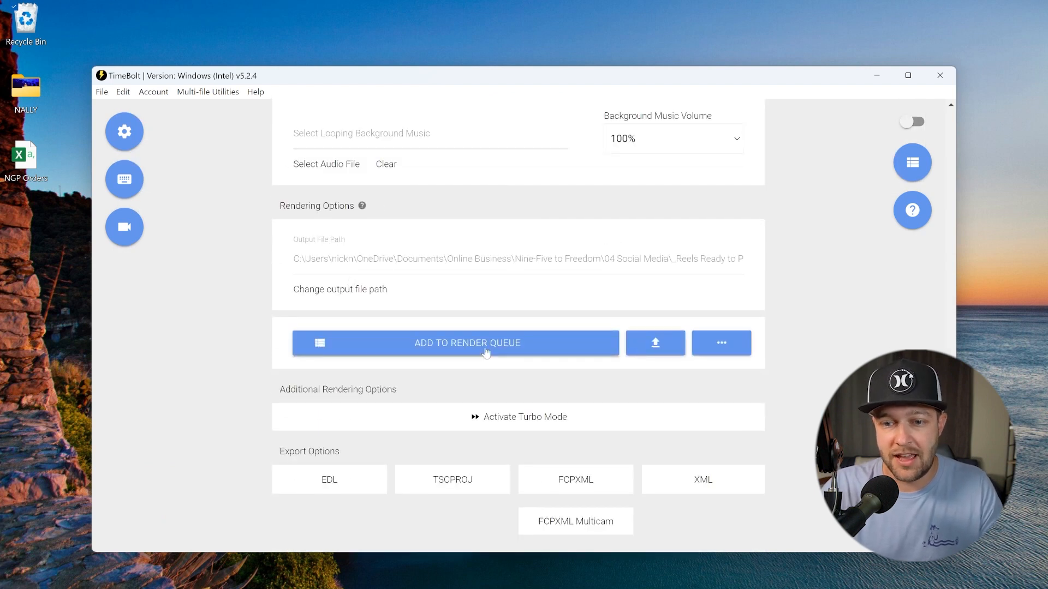
- Add the edited video to the render queue and view the queue with one task
left_click(467, 343)
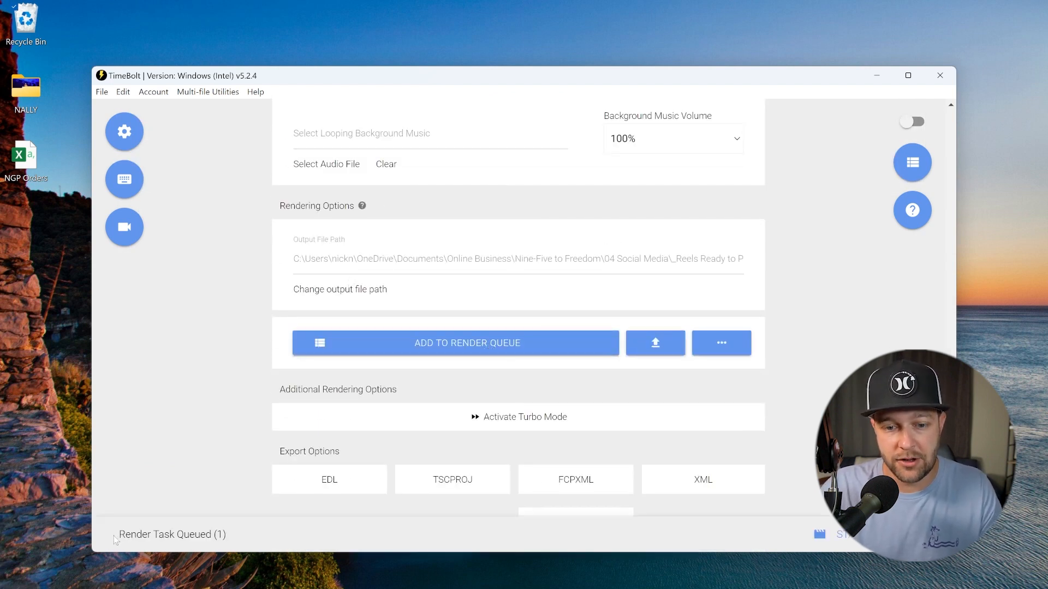
double_click(171, 534)
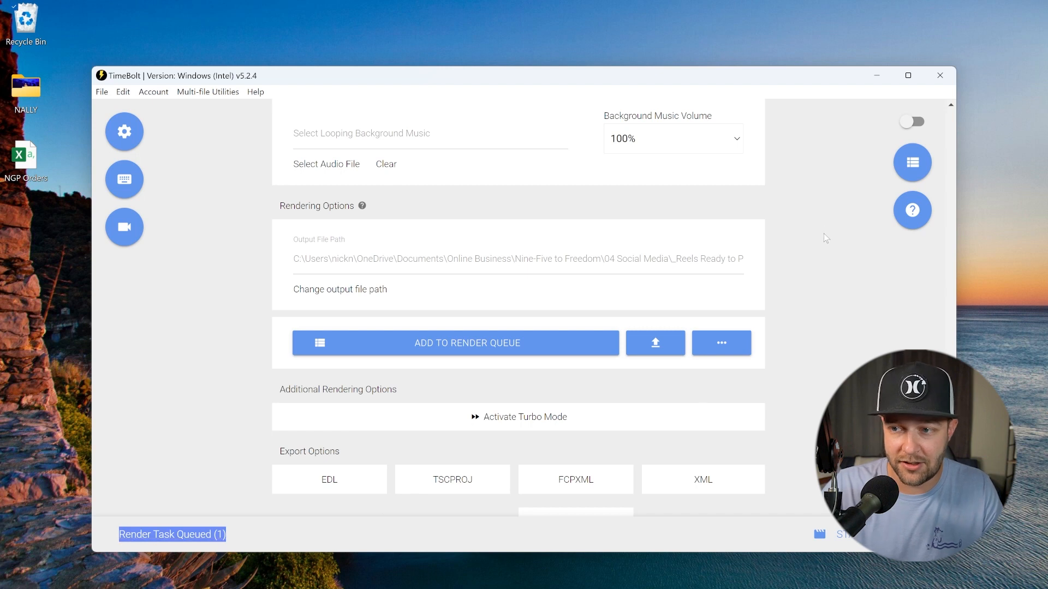
mouse_move(923, 161)
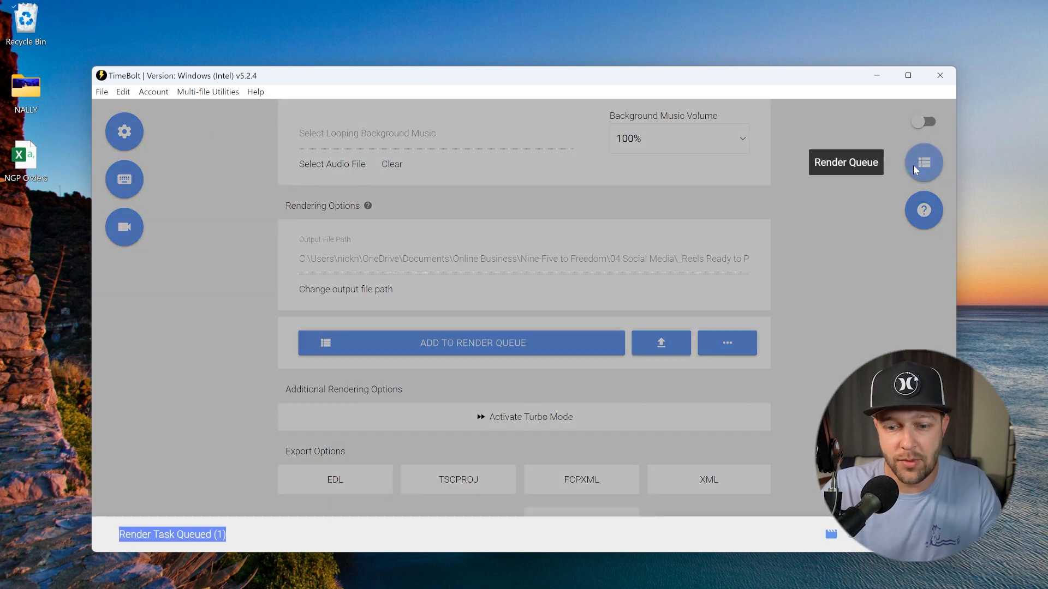
left_click(923, 162)
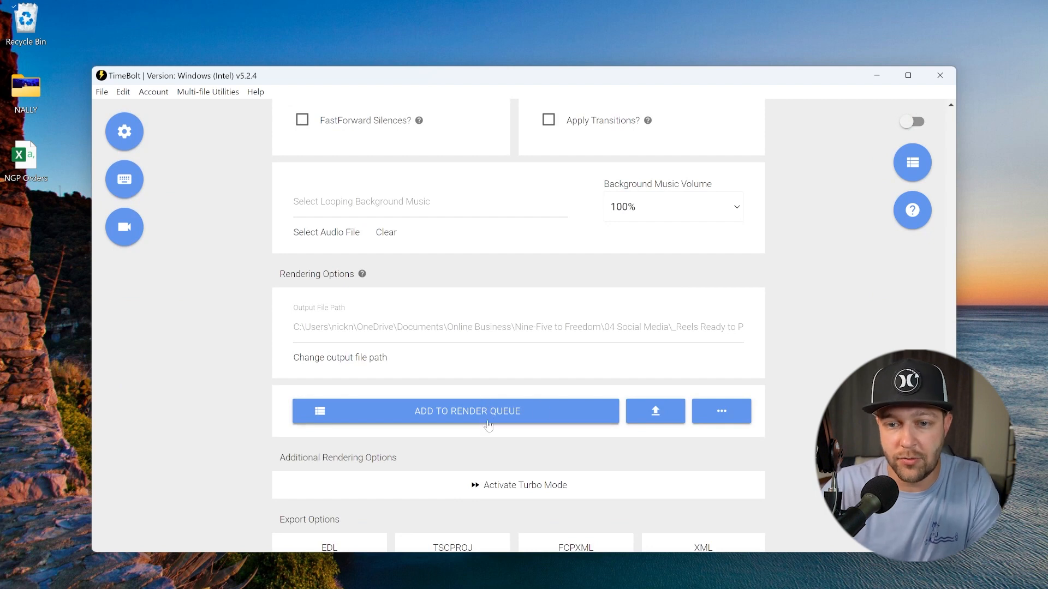
- Choose Export Clips To Folder from the extra export options beside Add to Render Queue
left_click(720, 412)
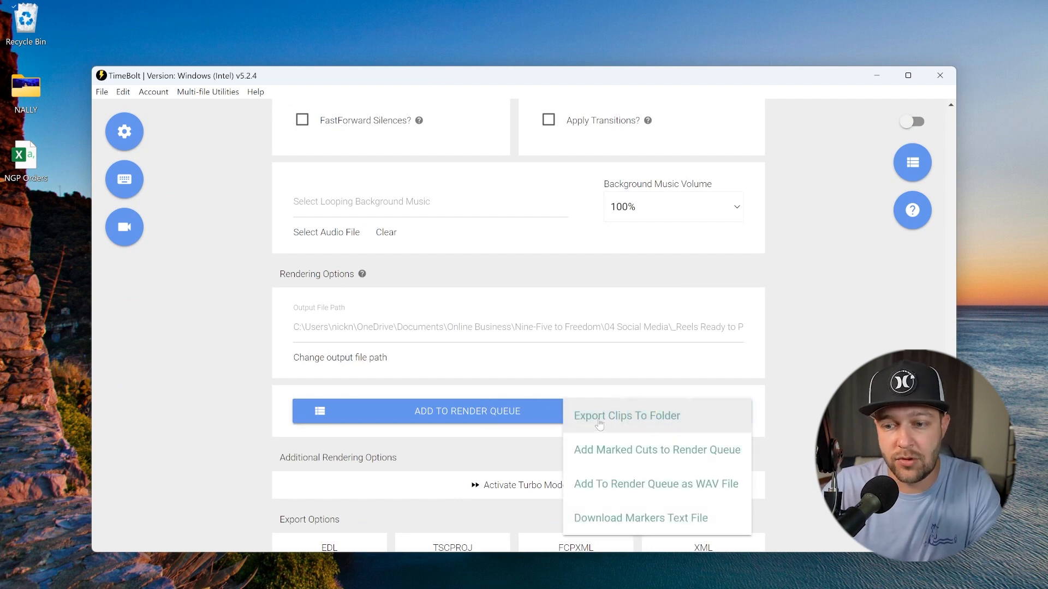
left_click(627, 415)
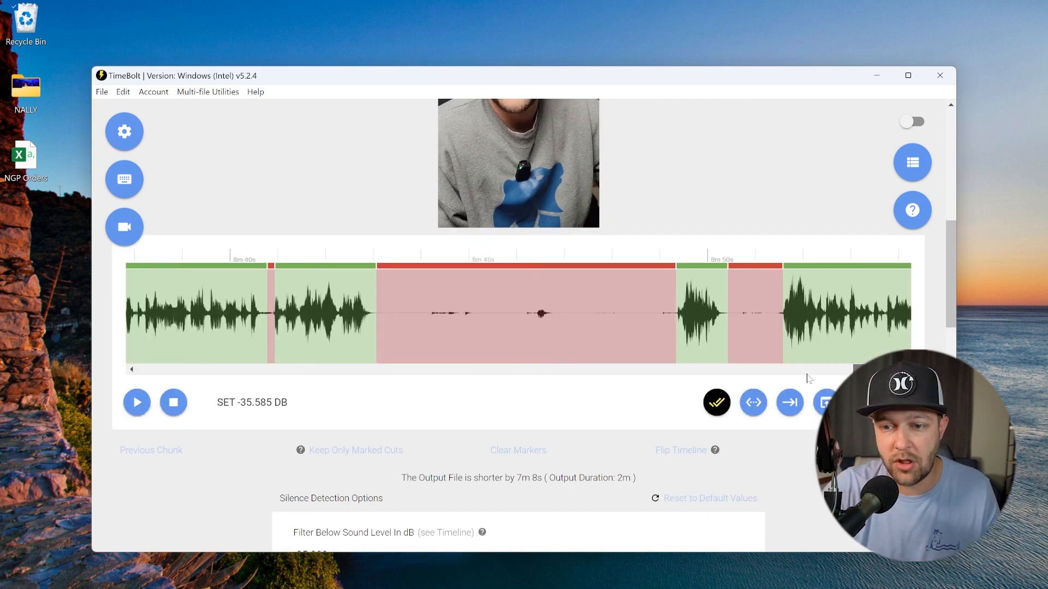
scroll("down", 3)
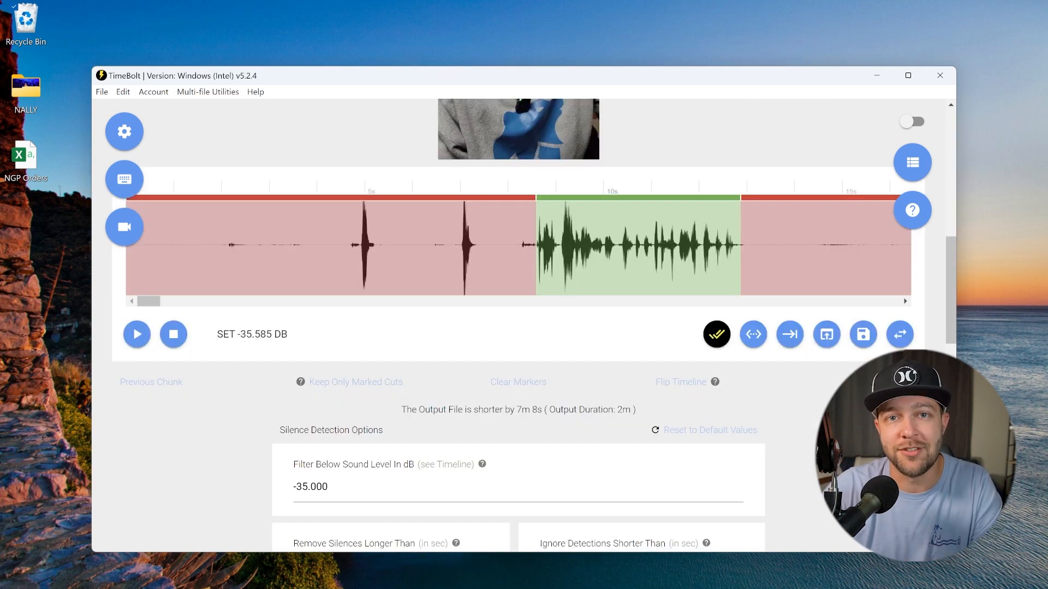
mouse_move(587, 372)
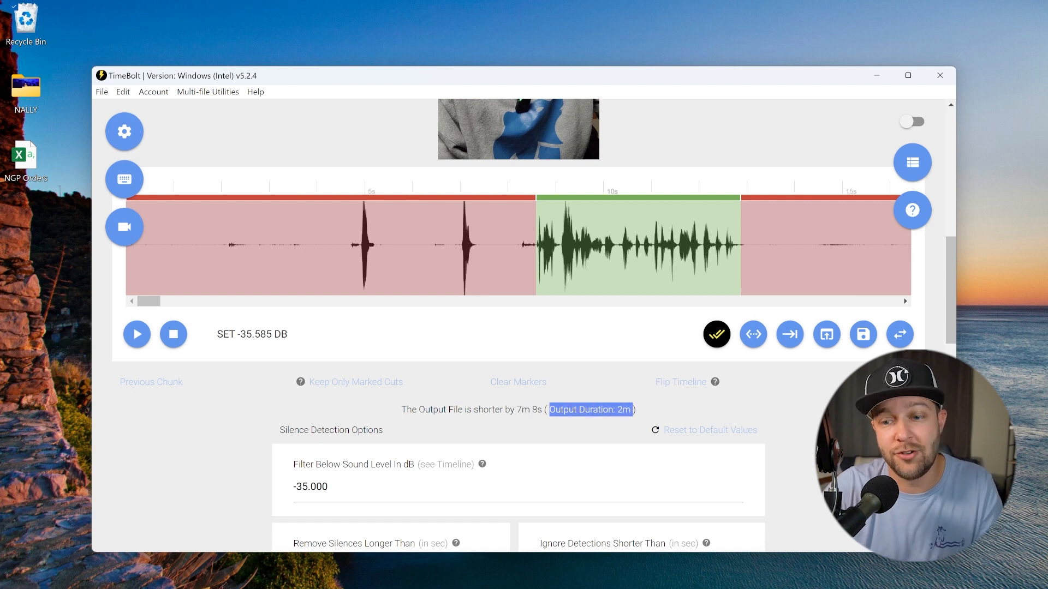
mouse_move(621, 399)
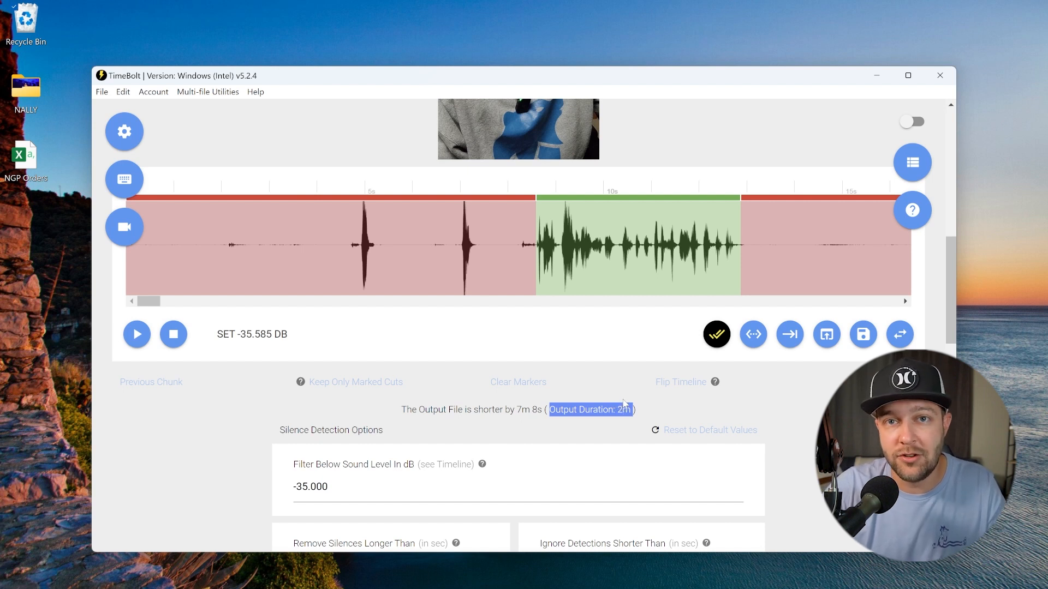
mouse_move(623, 397)
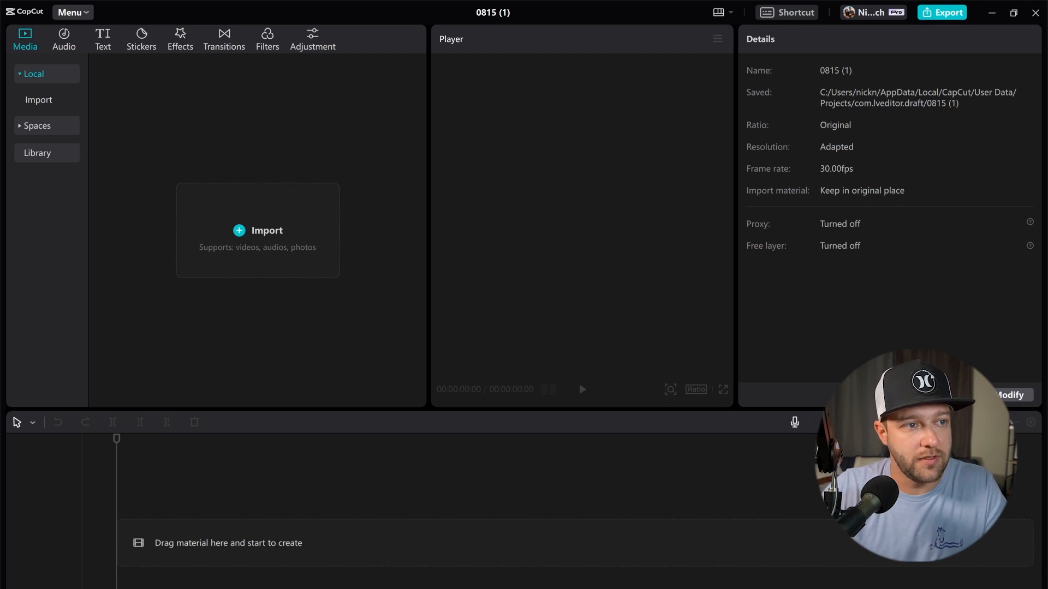
- Import the six exported mp4 clips and lay them in sequence on the timeline, about 38 s total
left_click(266, 230)
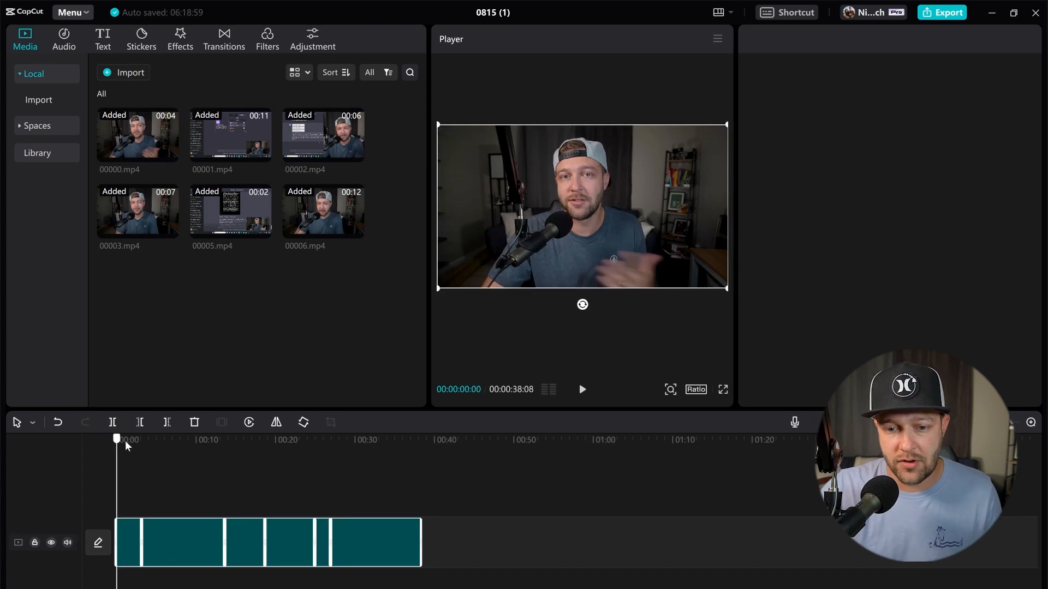
left_click(401, 439)
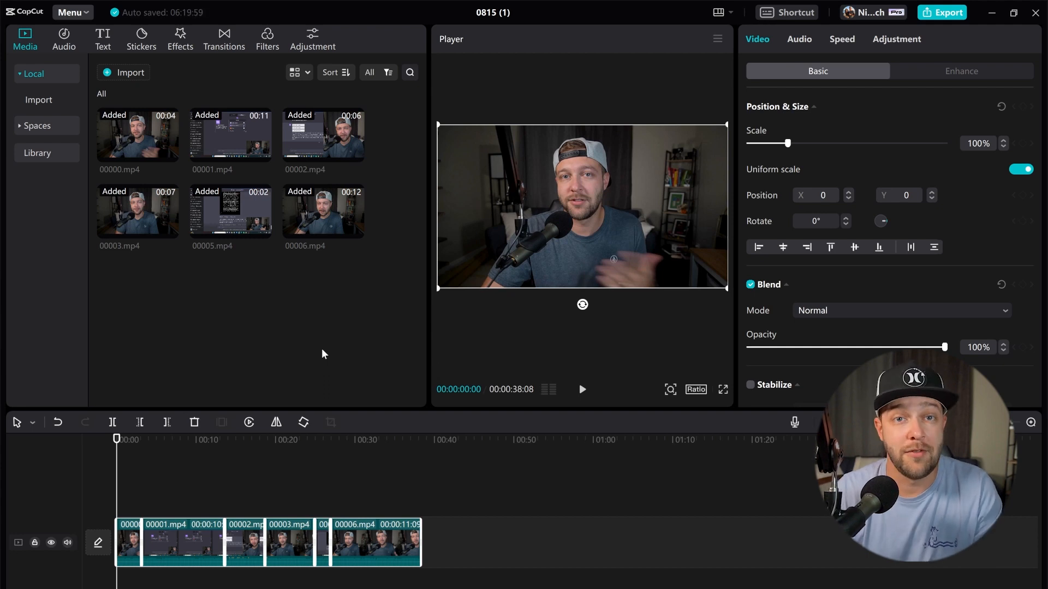
left_click(302, 440)
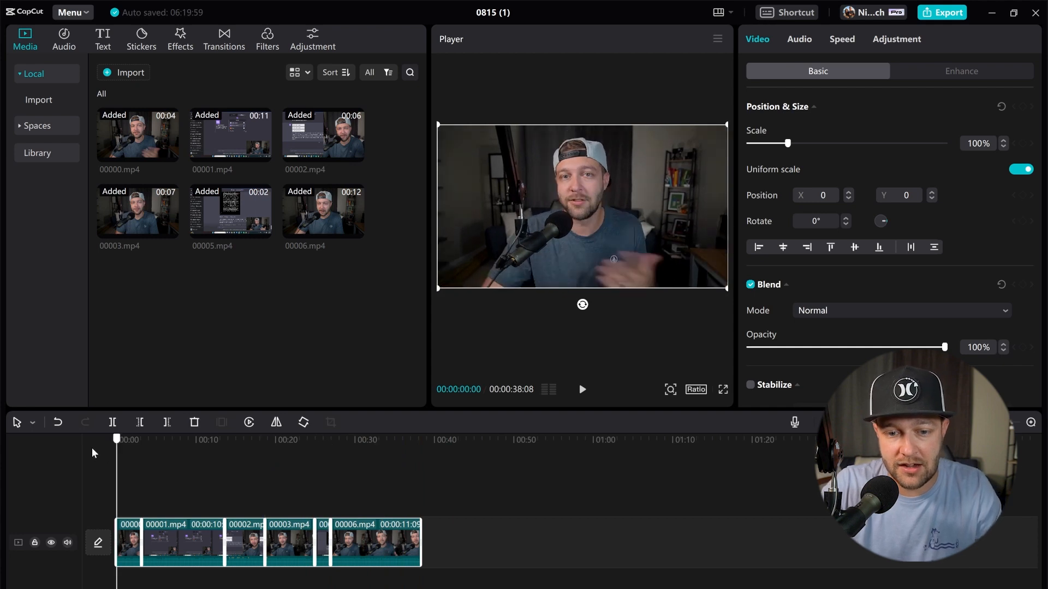
left_click(135, 440)
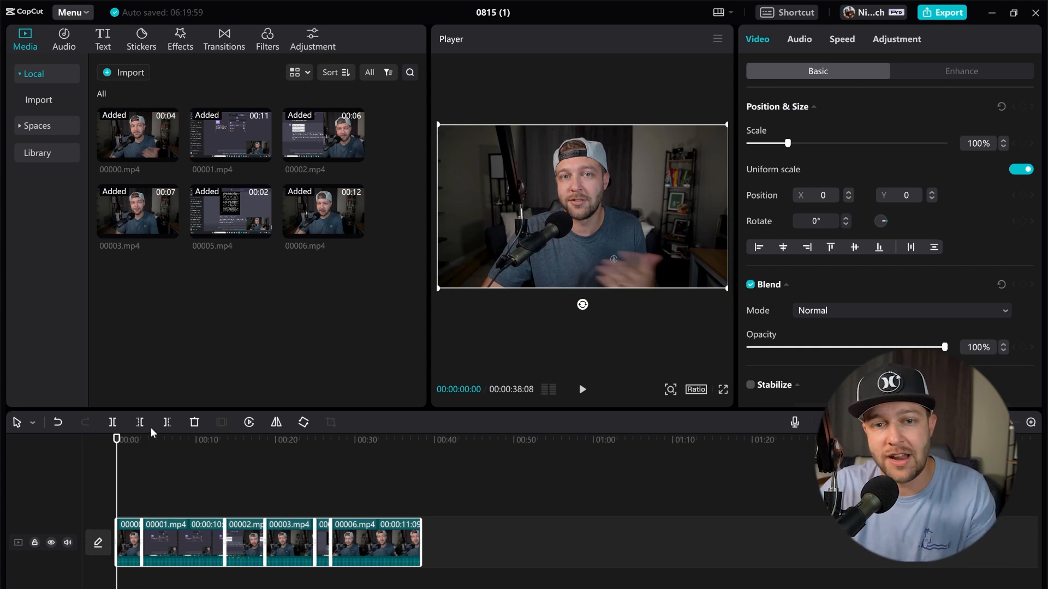
- Generate English auto captions from the spoken audio and preview them along the timeline
left_click(103, 38)
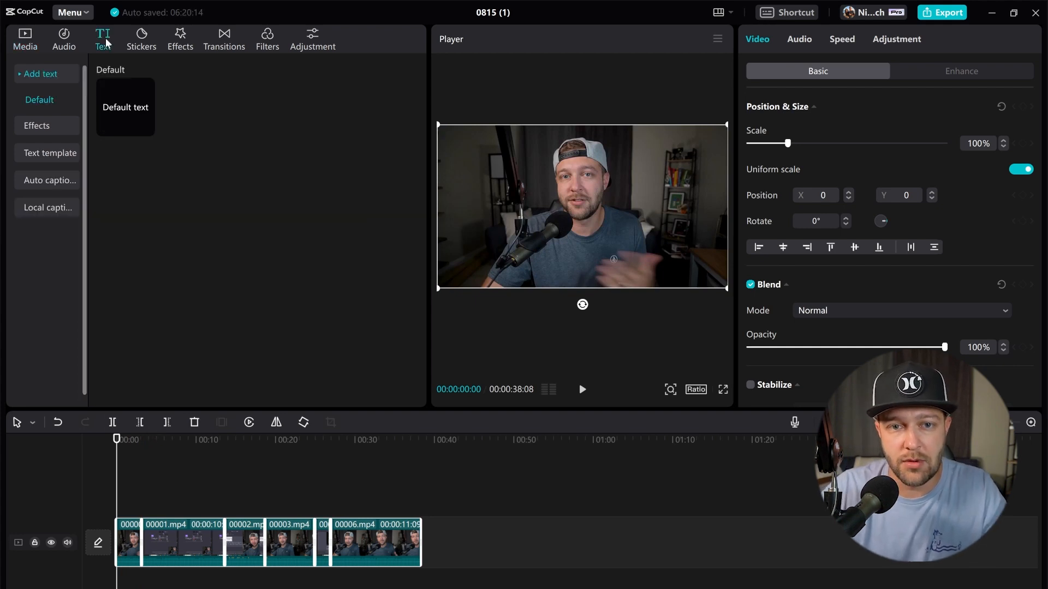
left_click(49, 156)
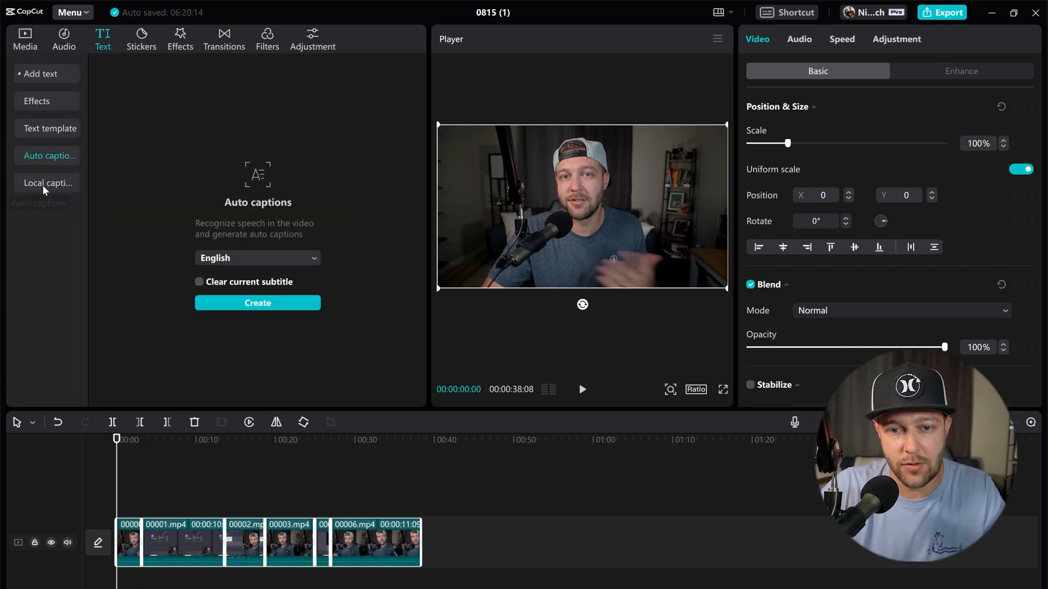
left_click(258, 302)
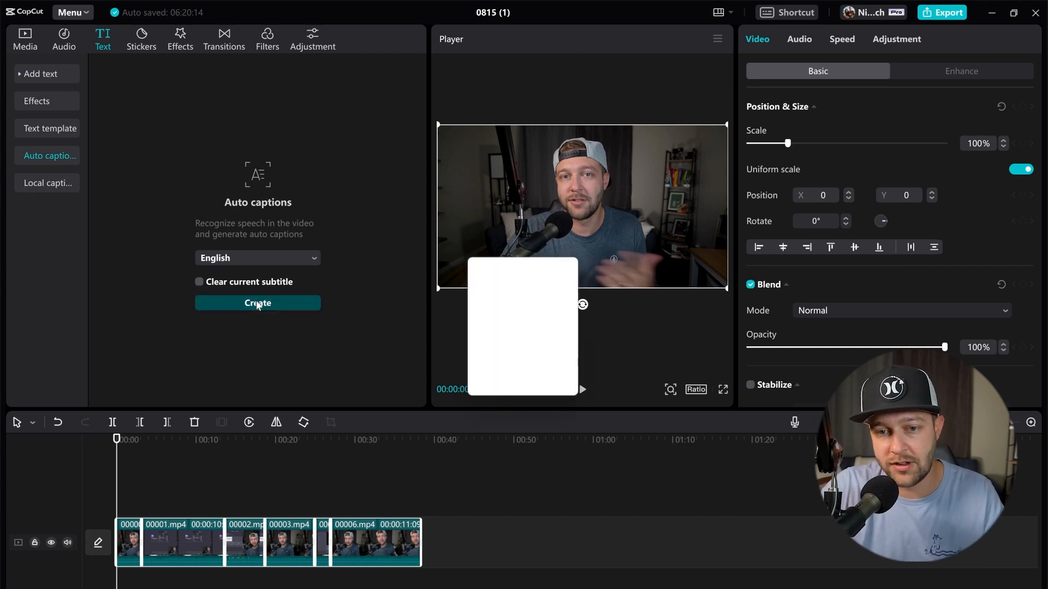
left_click(258, 302)
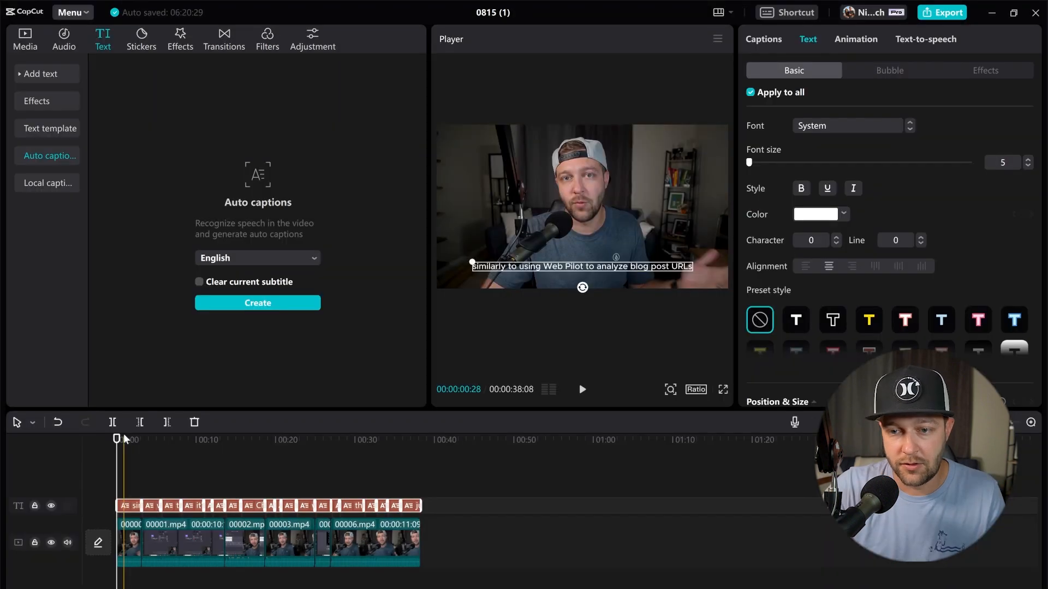
left_click(219, 439)
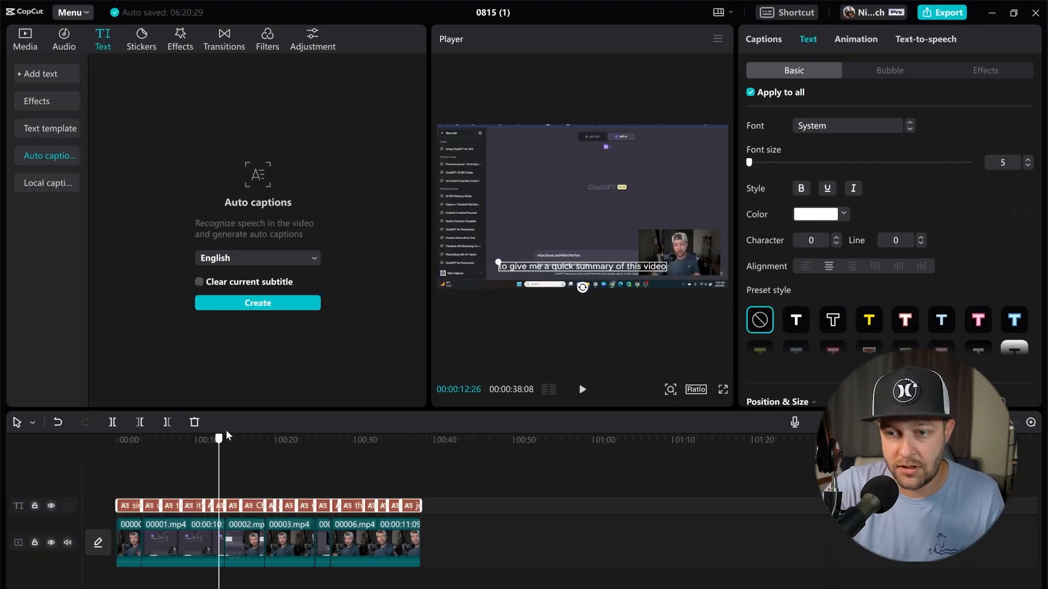
left_click(340, 438)
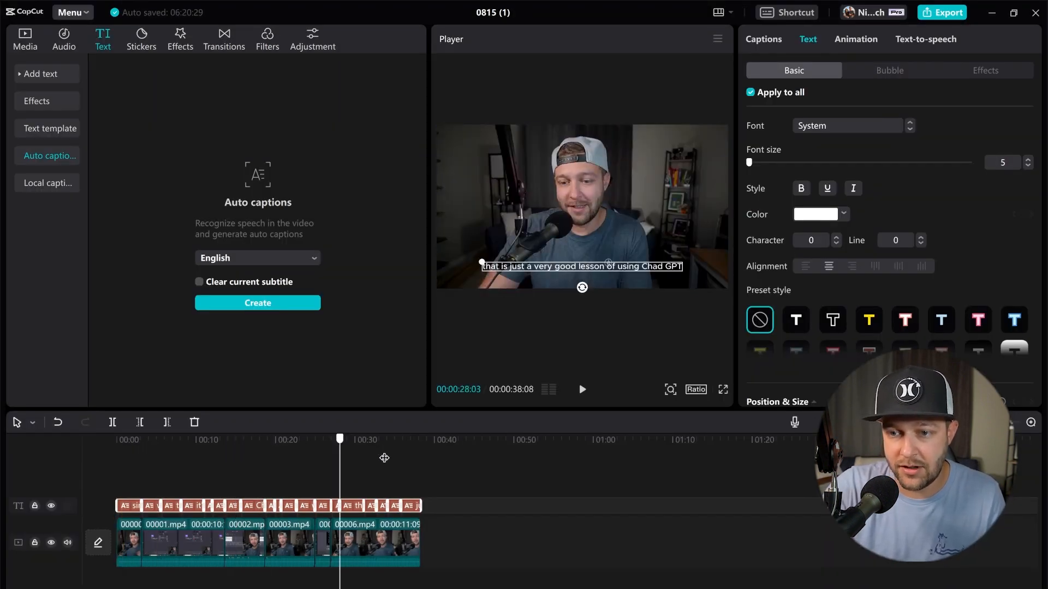
left_click(134, 439)
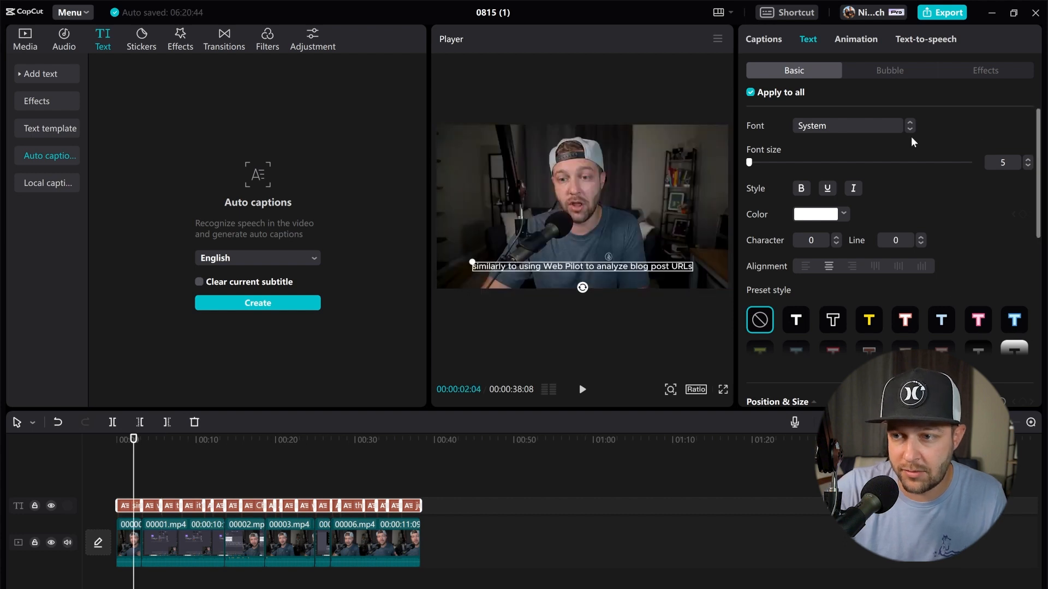
- Restyle the captions in Montserrat at size 11 with the outlined preset
left_click(845, 124)
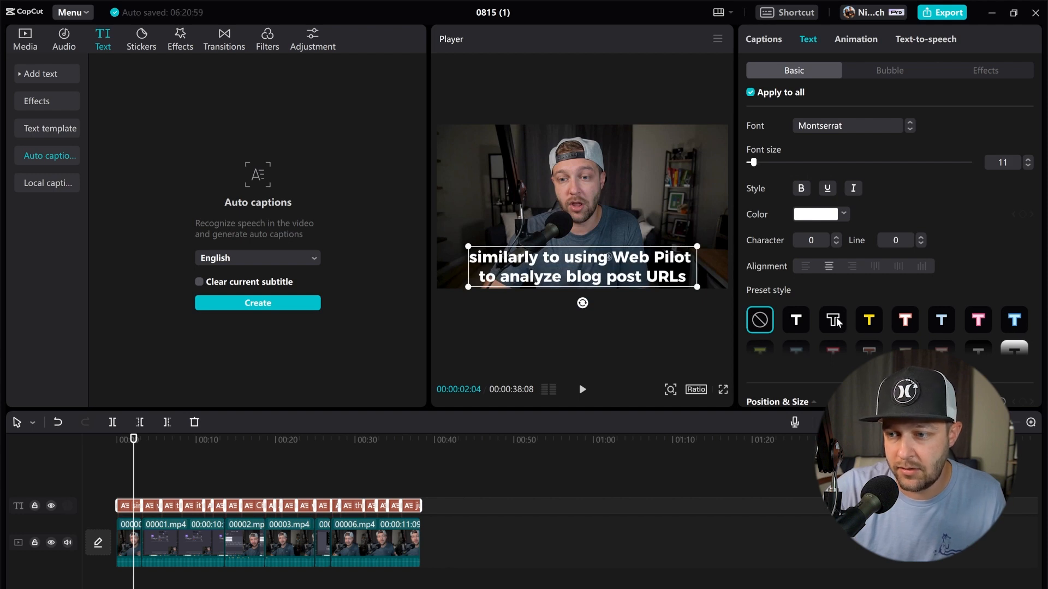
left_click(833, 320)
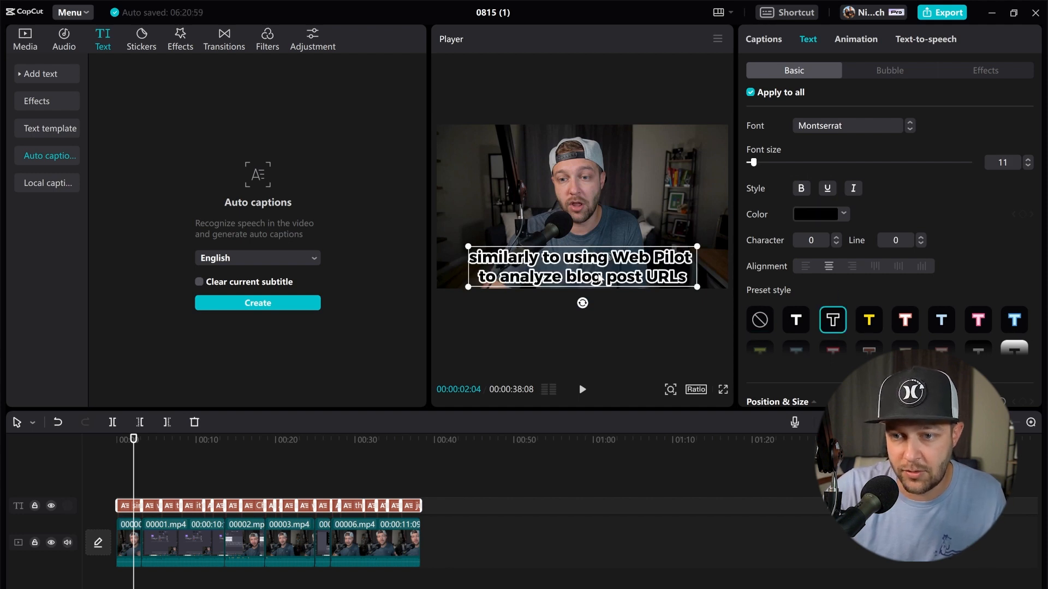
left_click(763, 40)
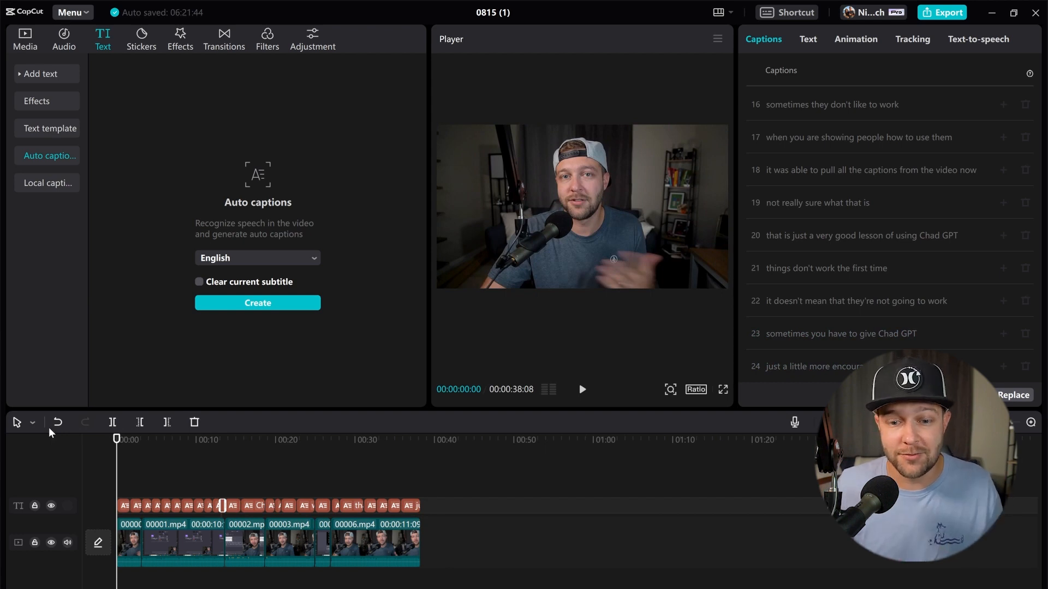
left_click(25, 39)
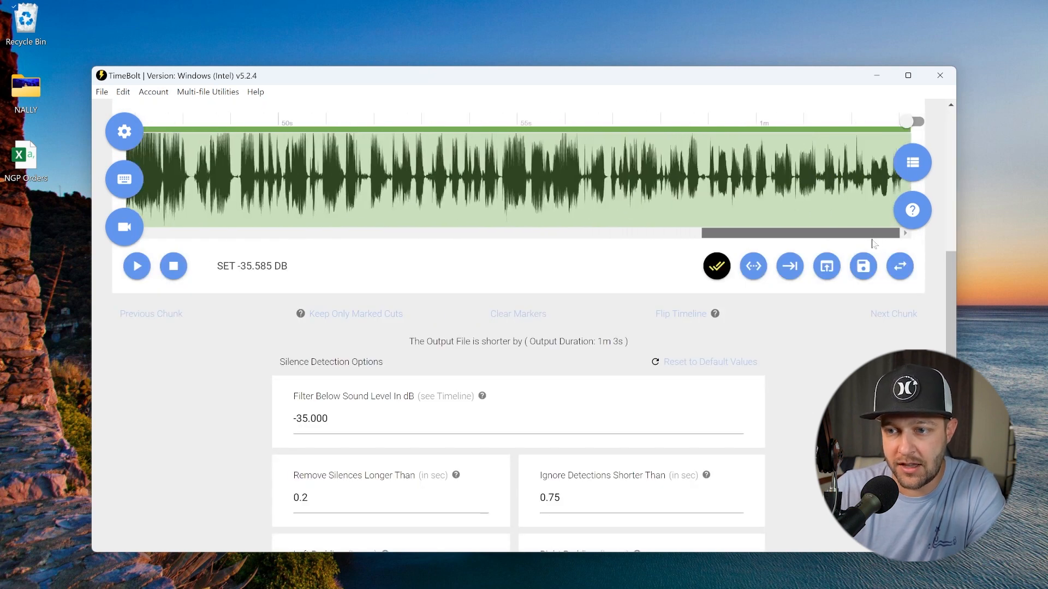
- Activate Turbo Mode with a 58-second time limit, giving a 1.092x speed-up of the 1m 3s output
scroll("down", 3)
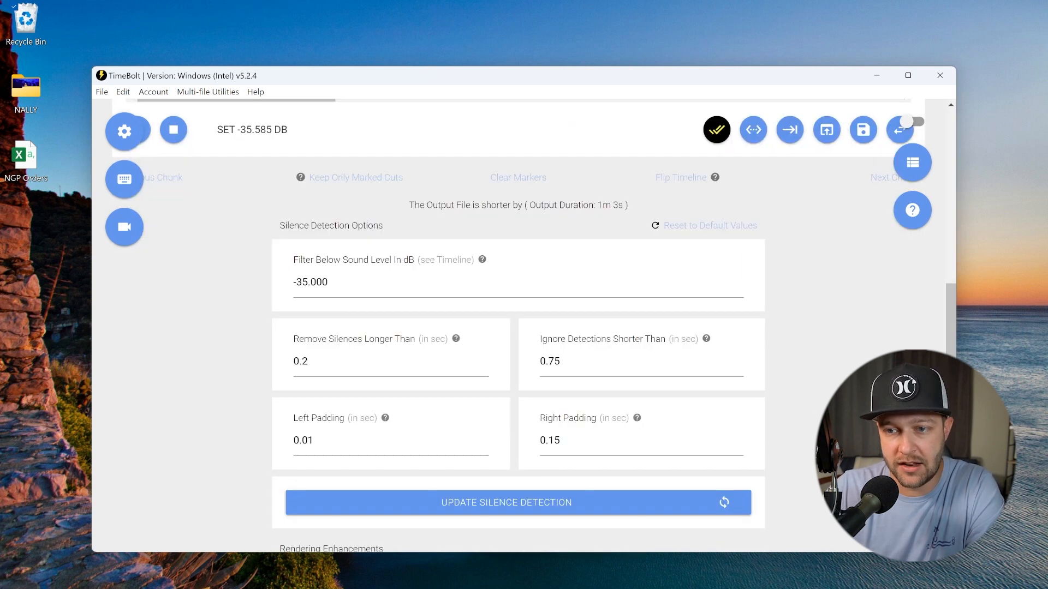
double_click(608, 204)
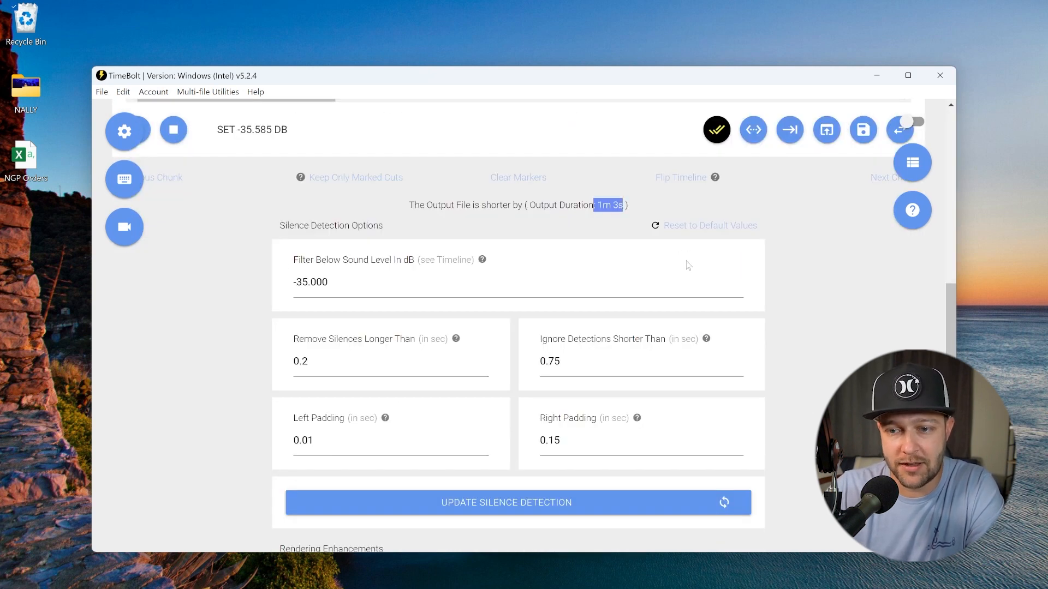
scroll("down", 3)
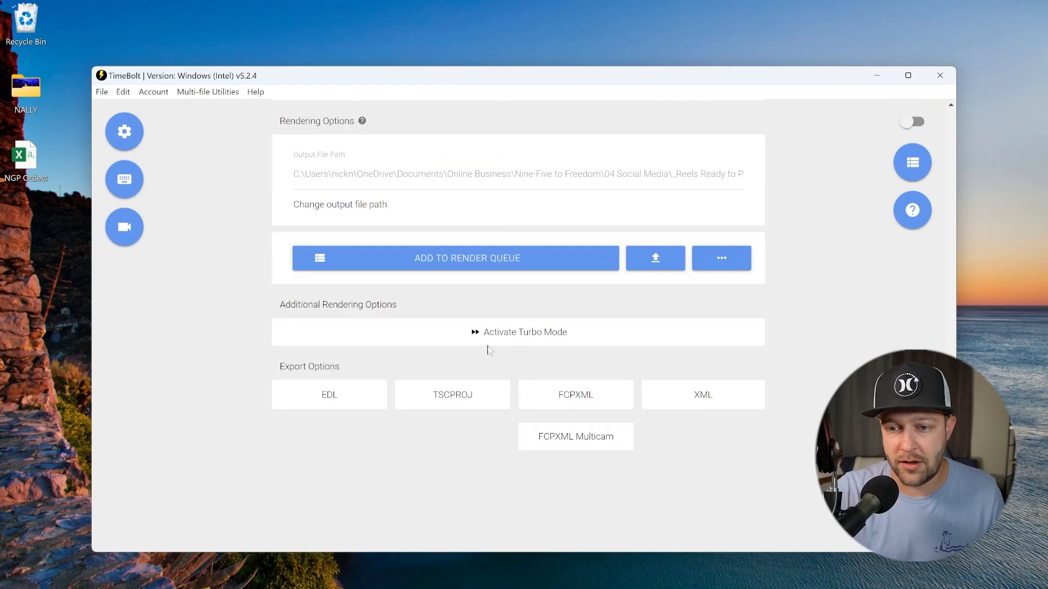
left_click(525, 332)
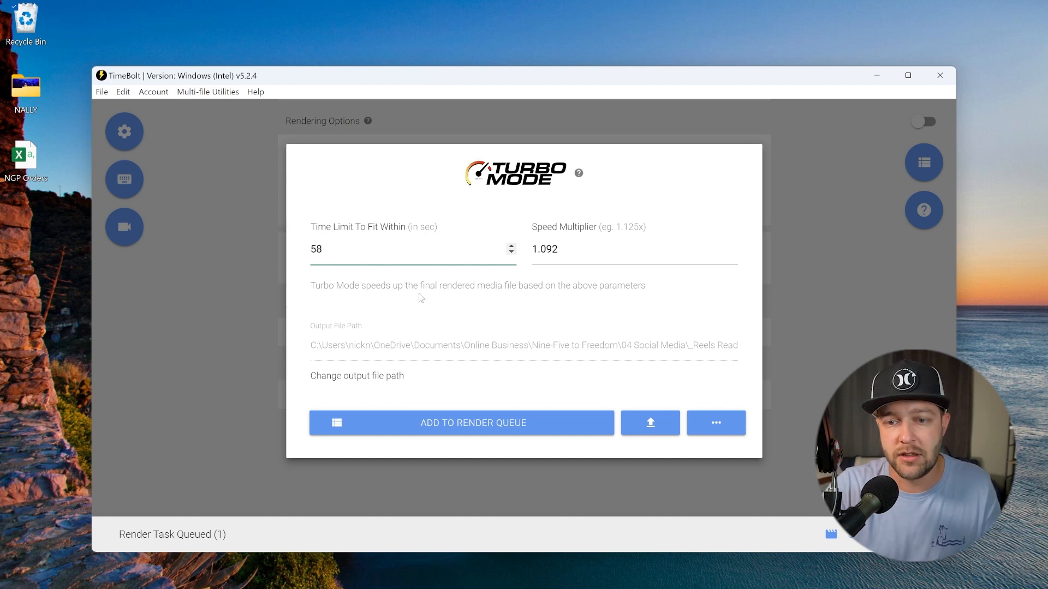
triple_click(545, 249)
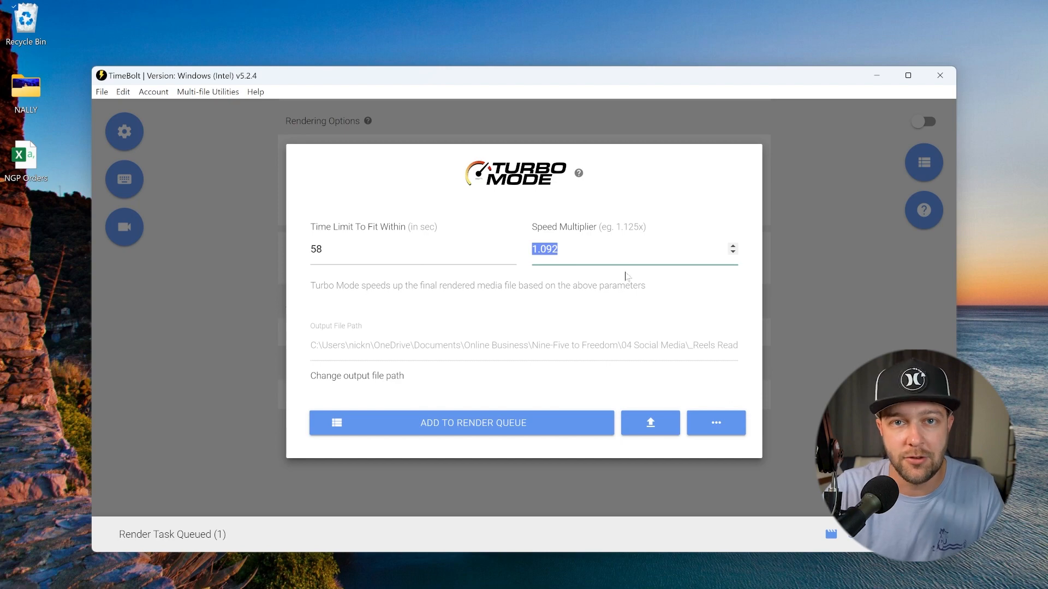
left_click(461, 422)
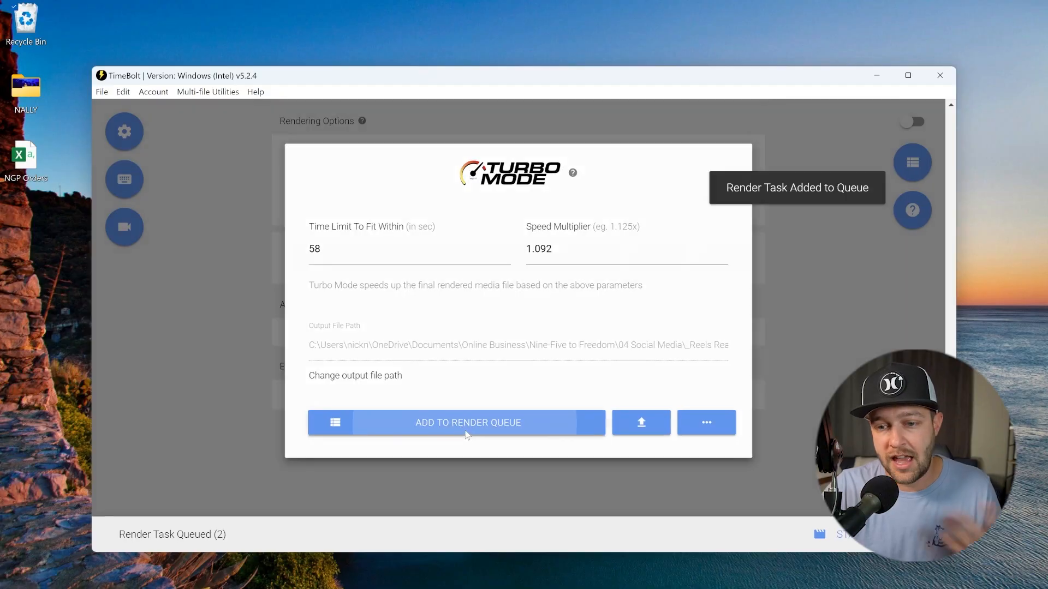
- Add the sped-up render to the queue and start rendering the two tasks
left_click(468, 422)
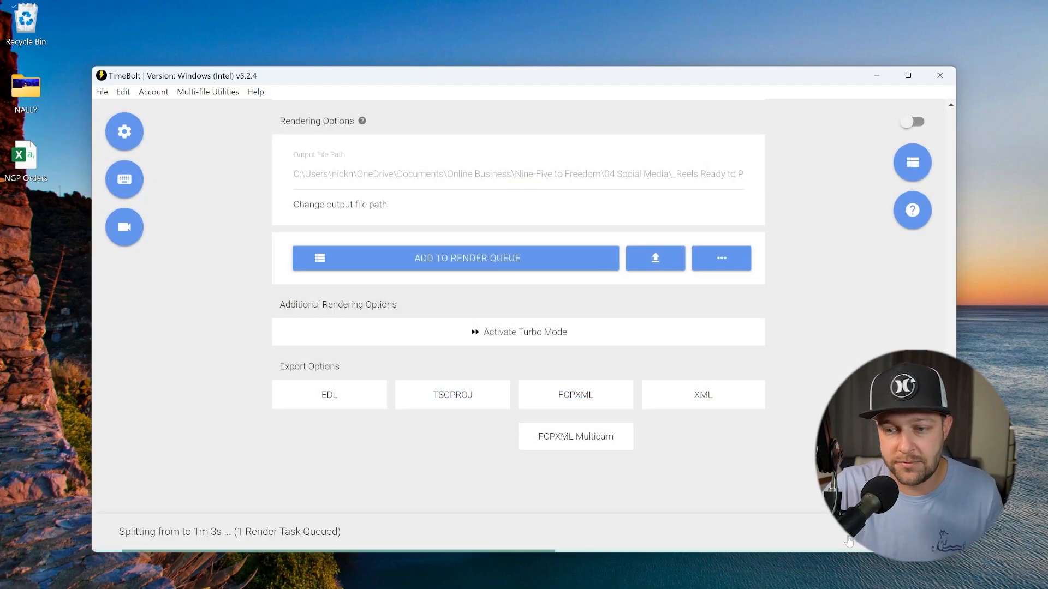
left_click(457, 258)
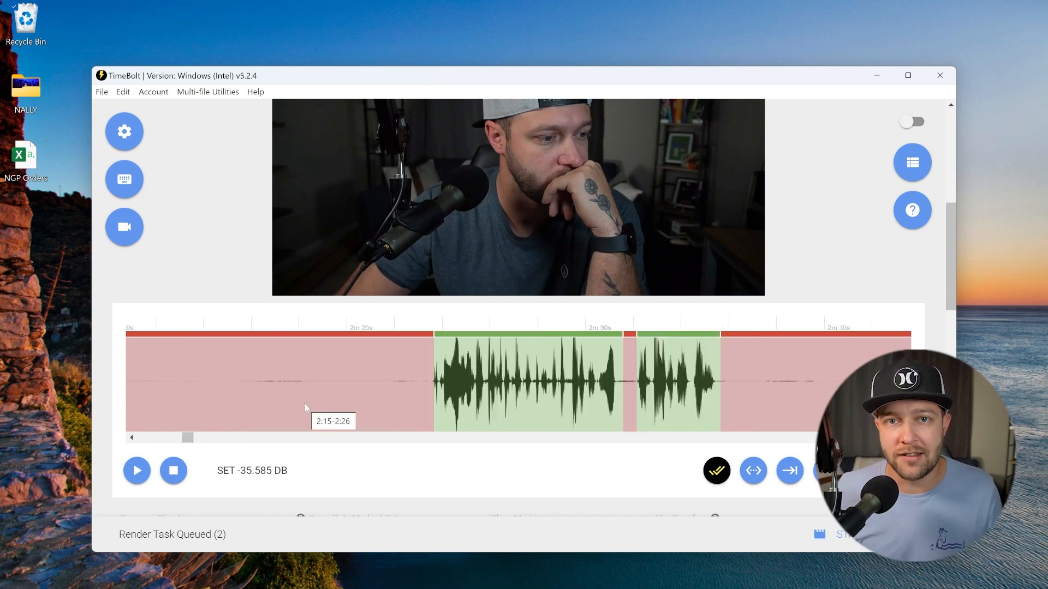
mouse_move(501, 411)
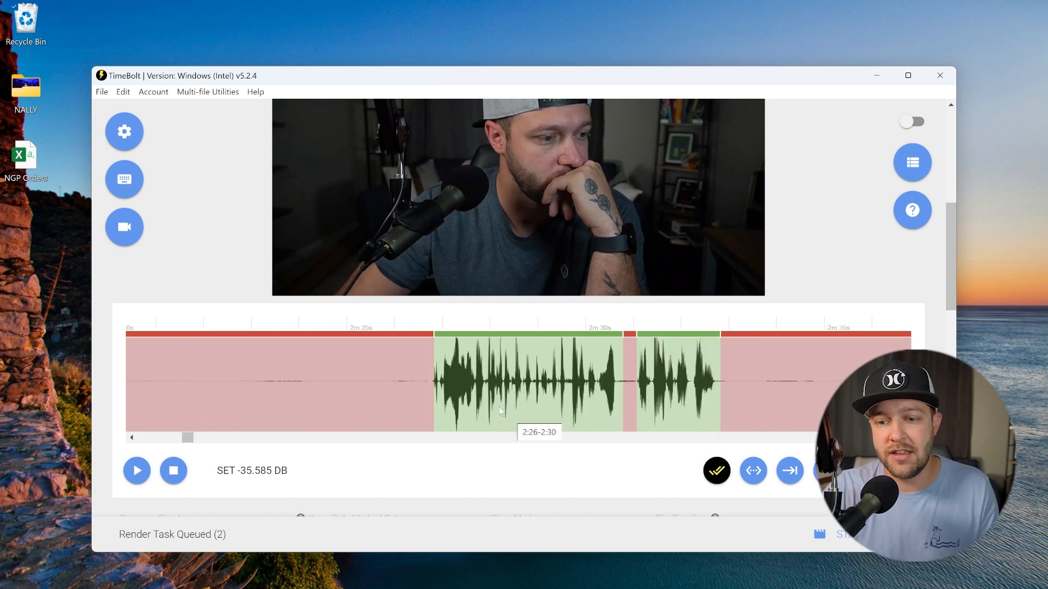
mouse_move(346, 397)
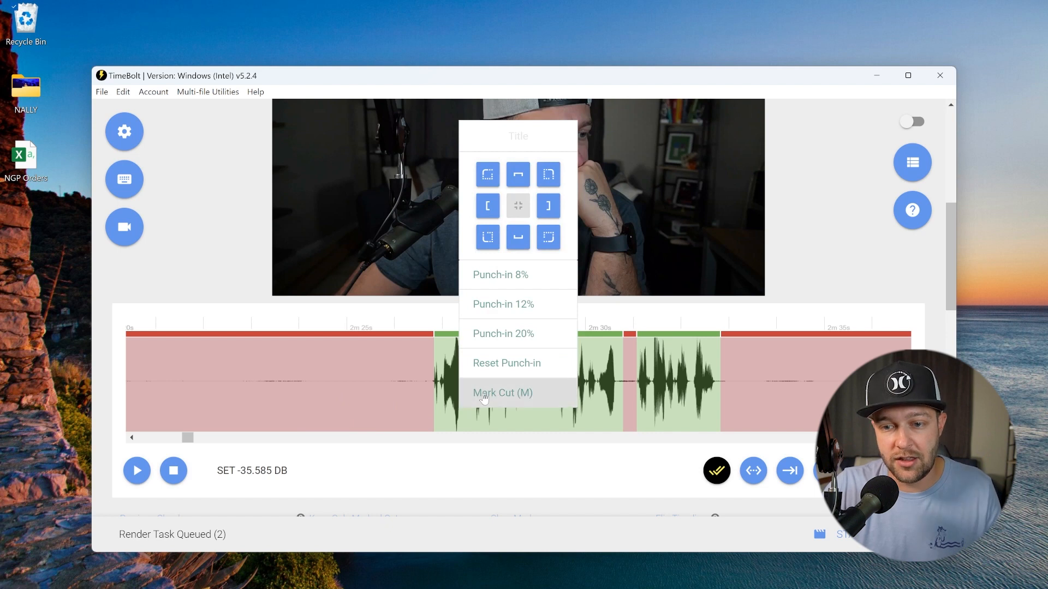
- Mark the chosen green speech section on the waveform as a cut for export as a short
left_click(502, 391)
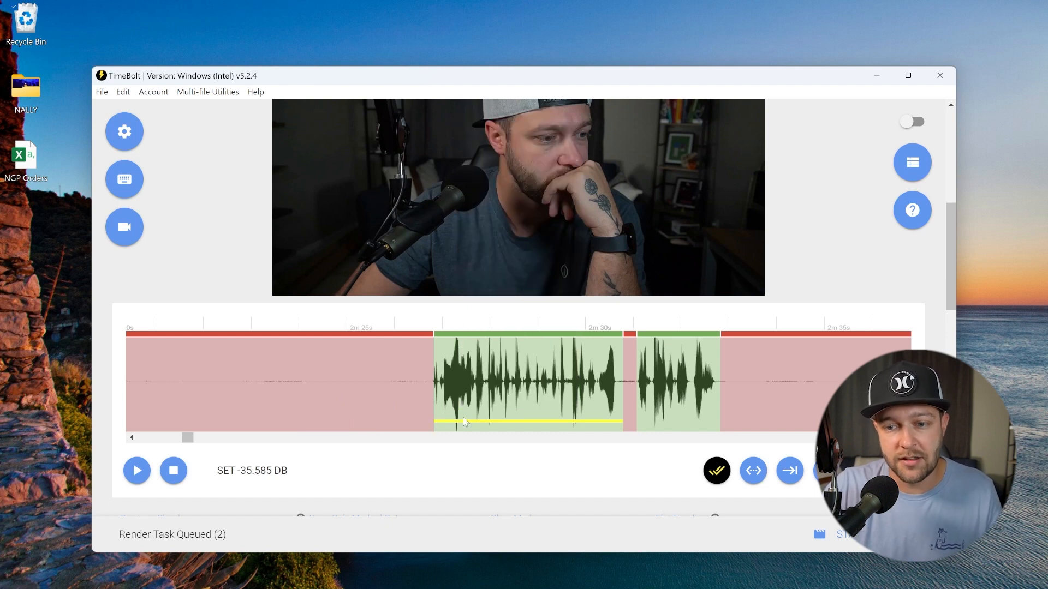
mouse_move(522, 421)
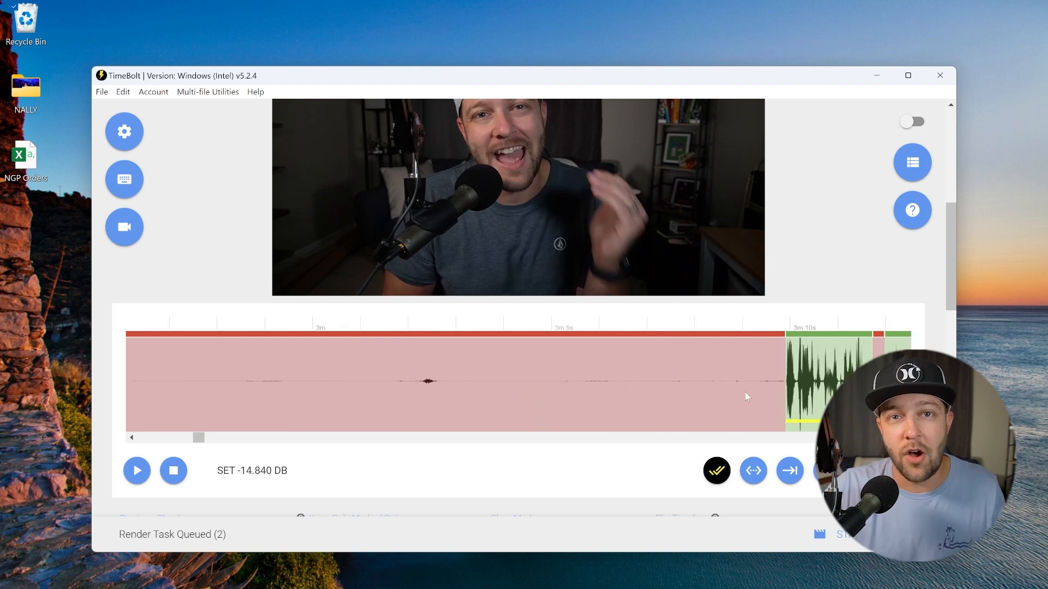
- Add the marked cuts to the render queue, bringing it to three tasks
scroll("left", 3)
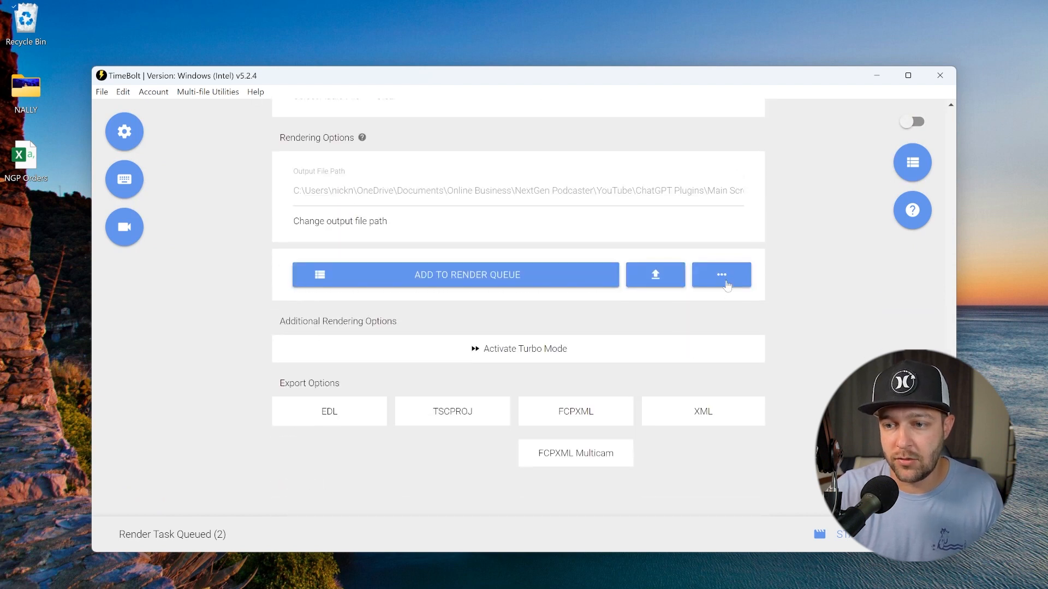
left_click(722, 275)
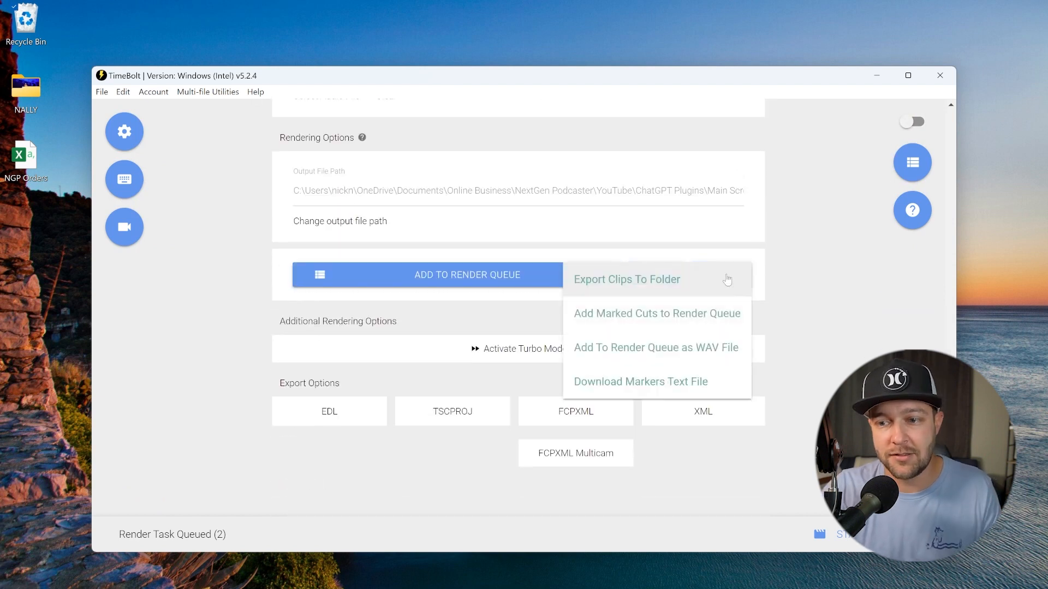
mouse_move(605, 318)
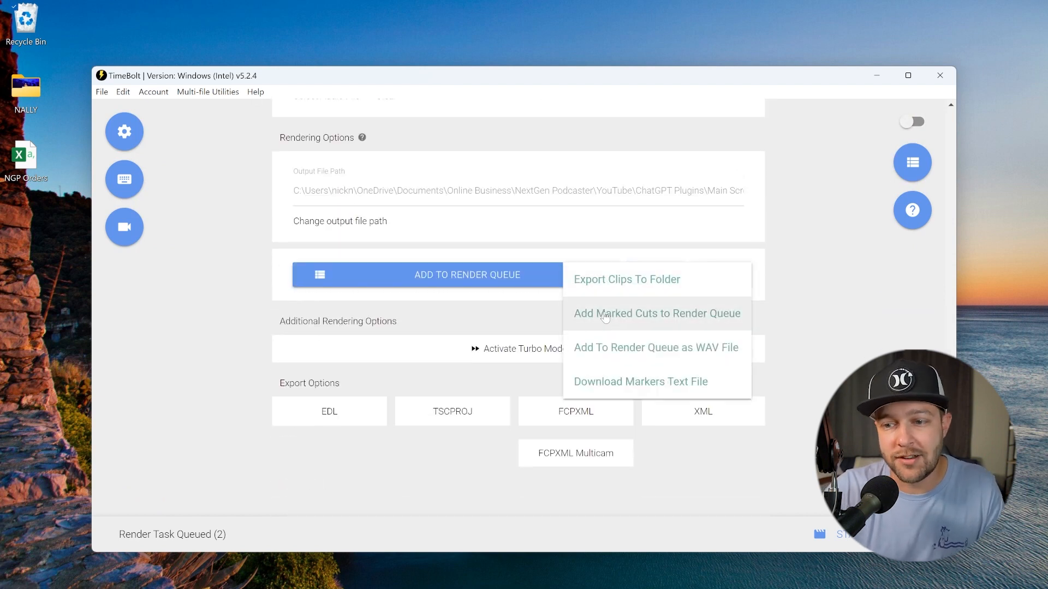
left_click(655, 314)
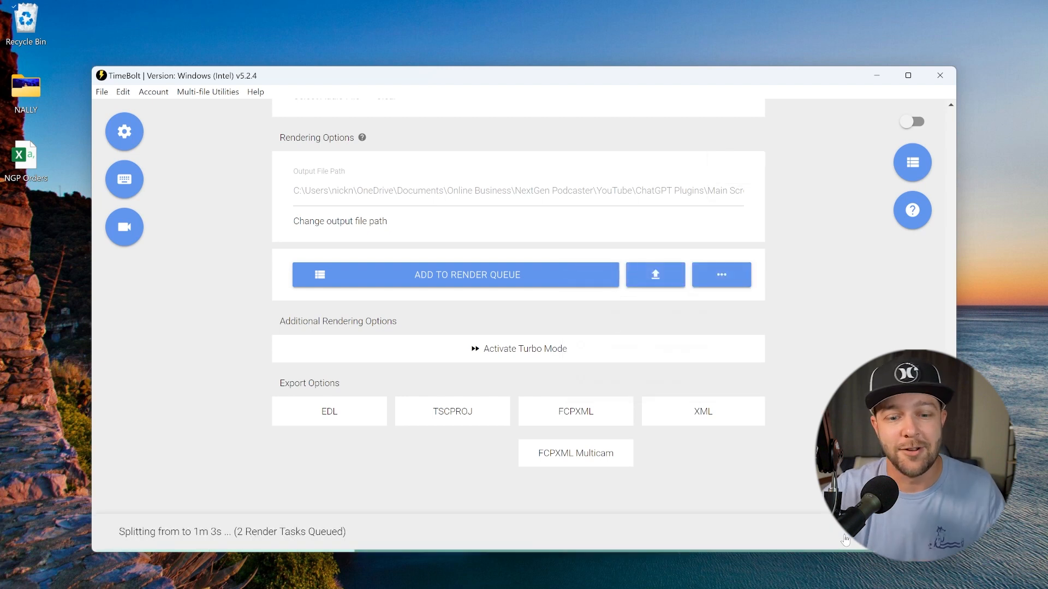
left_click(456, 275)
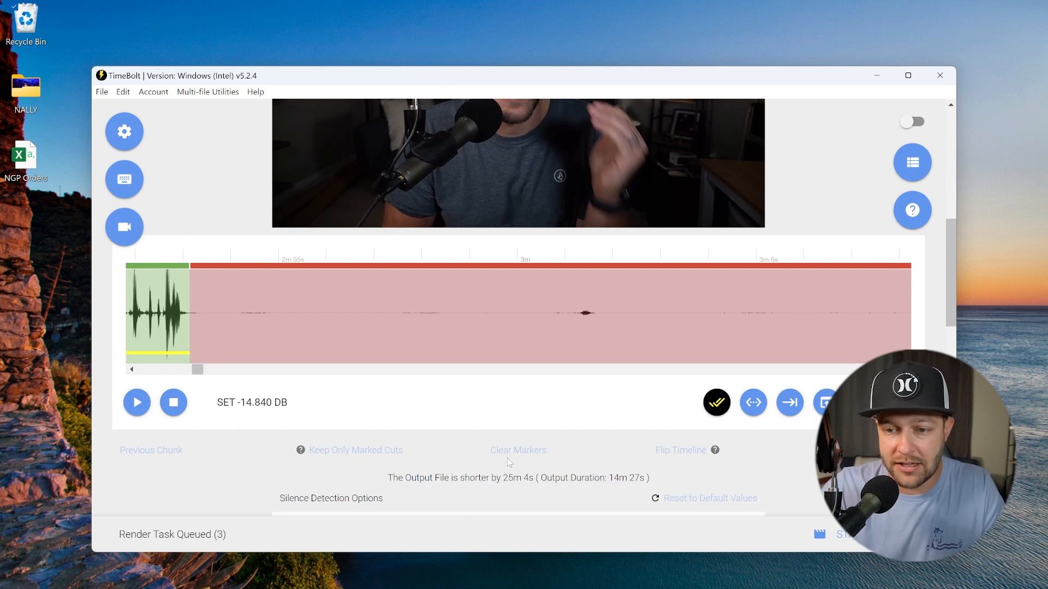
- Clear all cut markers from the timeline and confirm
left_click(517, 450)
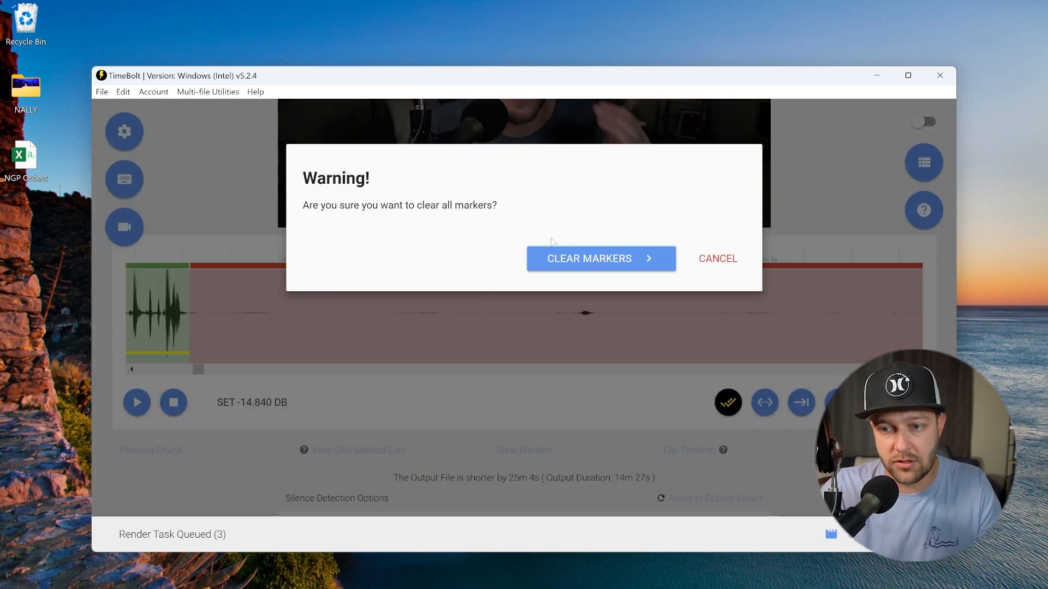
left_click(599, 258)
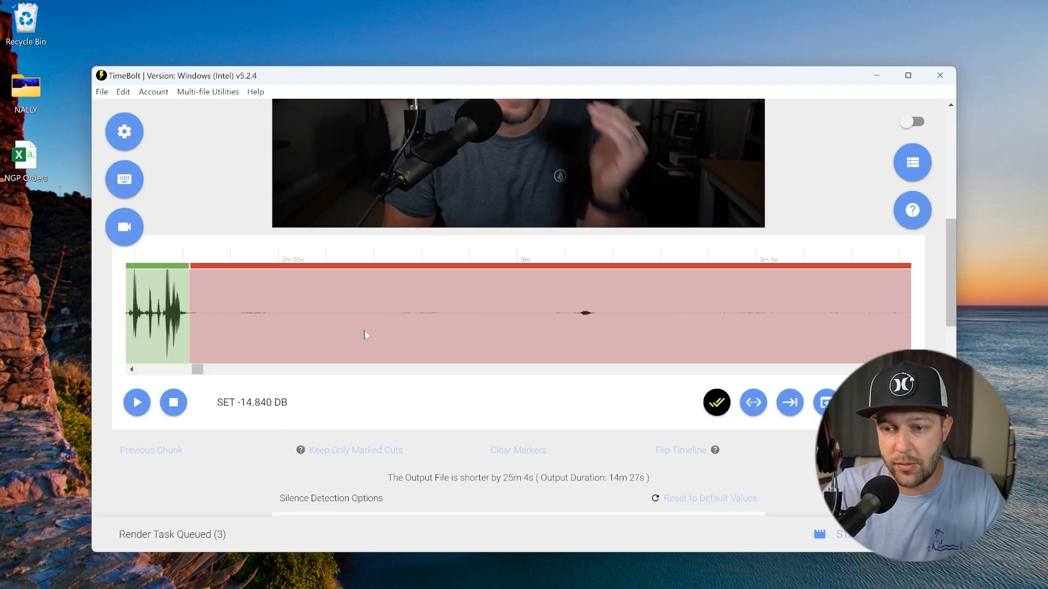